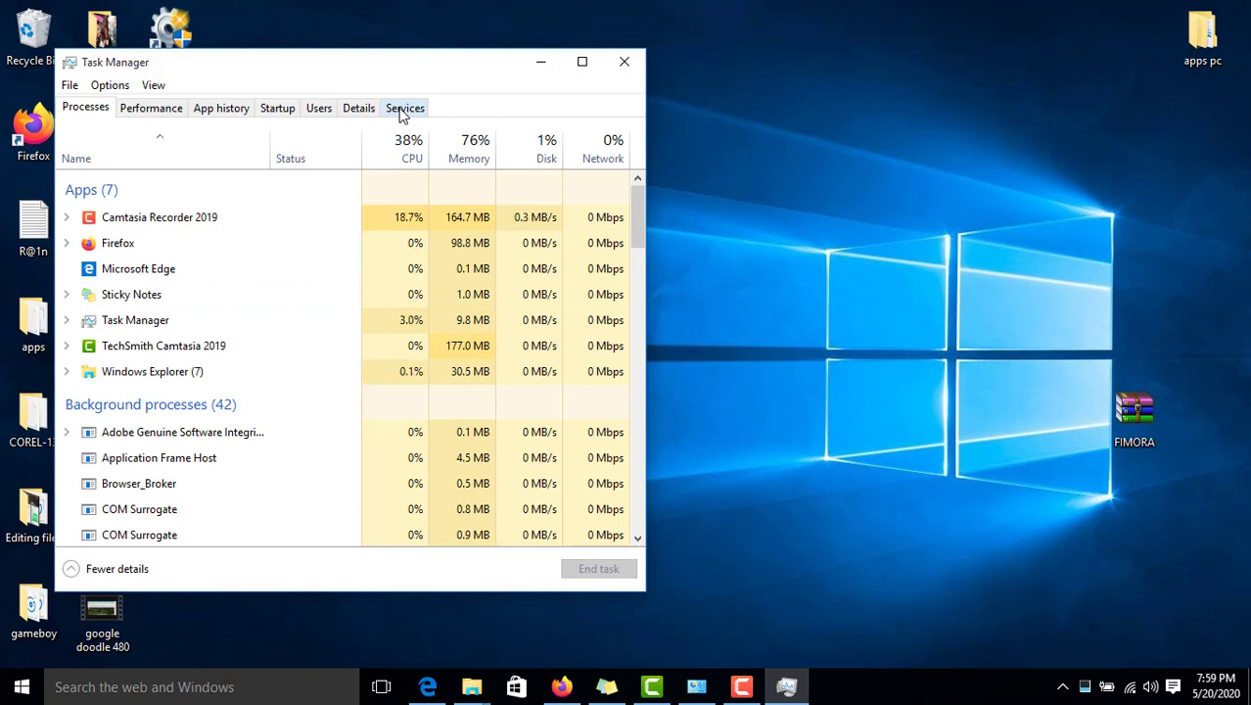
- Bring up Task Manager's detailed view on the Startup list of apps
key(ctrl+alt+delete)
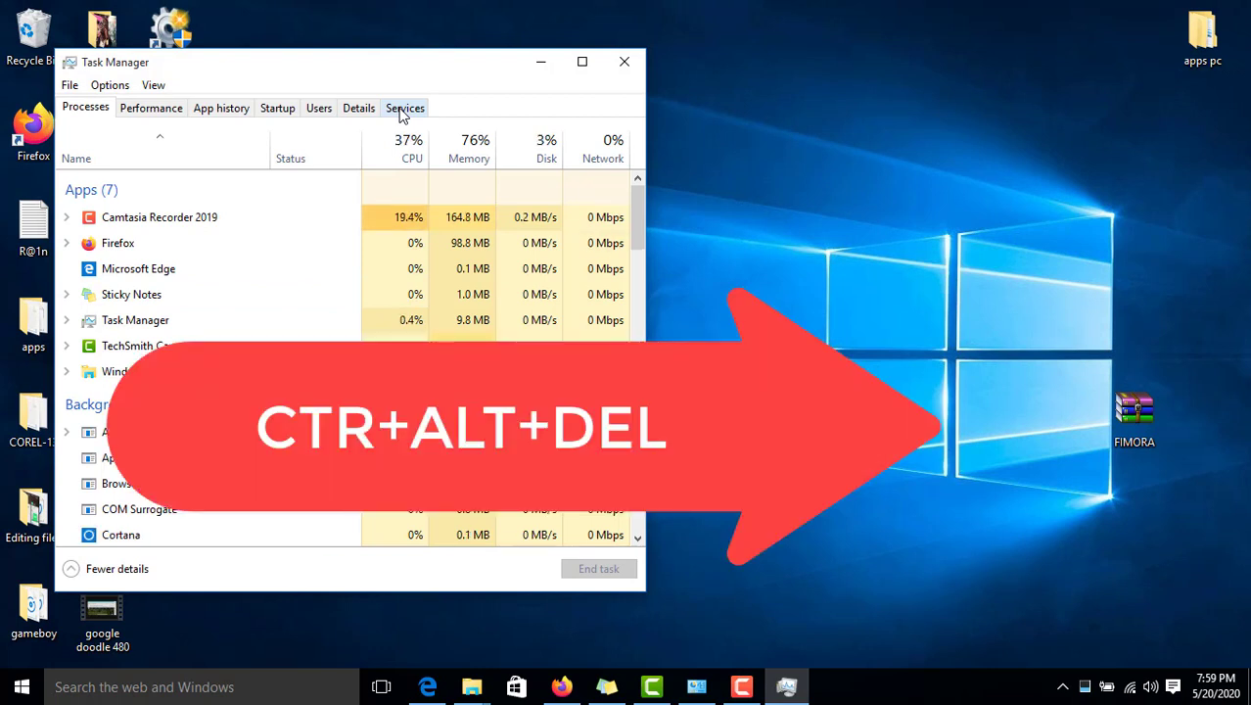
click(358, 108)
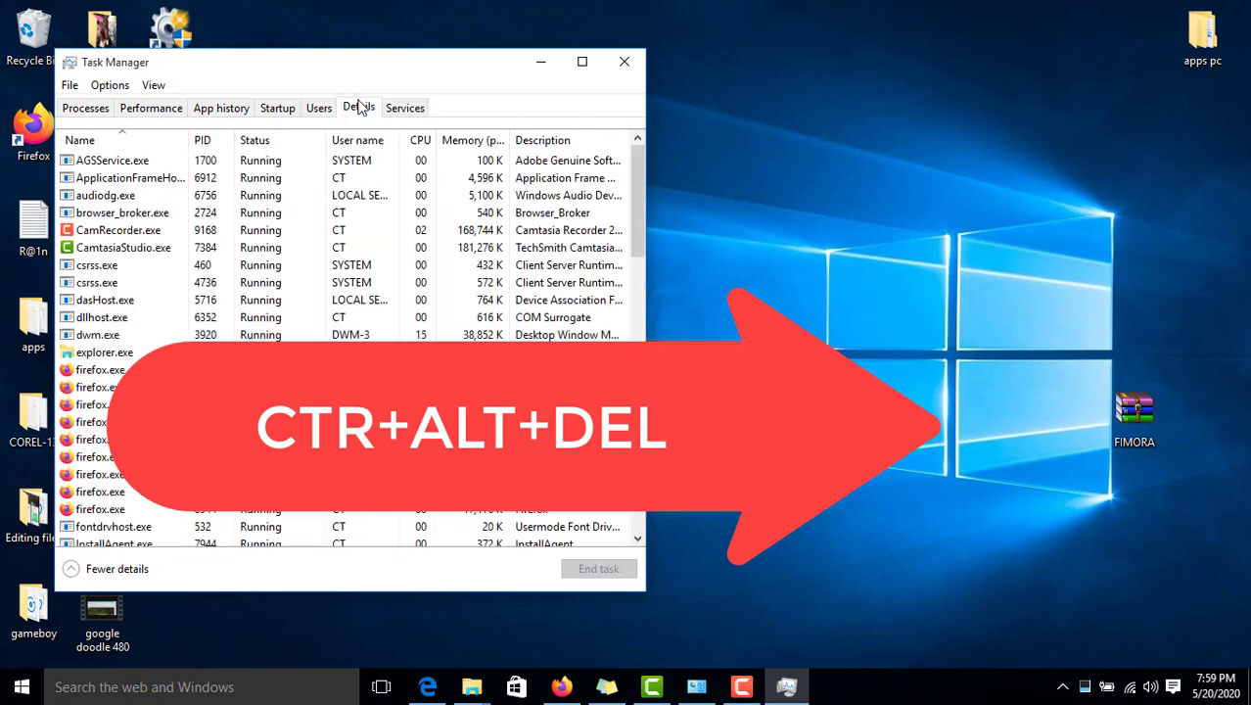
click(278, 108)
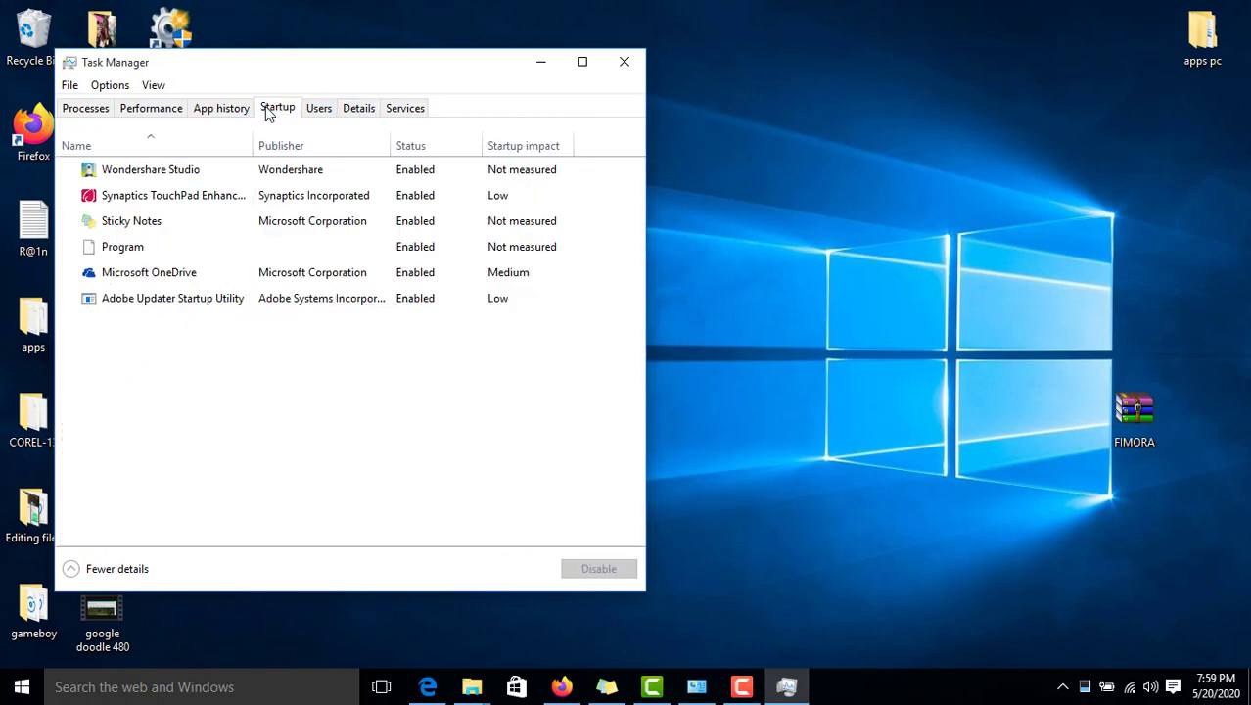
- Look over the Sticky Notes and Wondershare Studio startup entries, leaving them Enabled
click(151, 169)
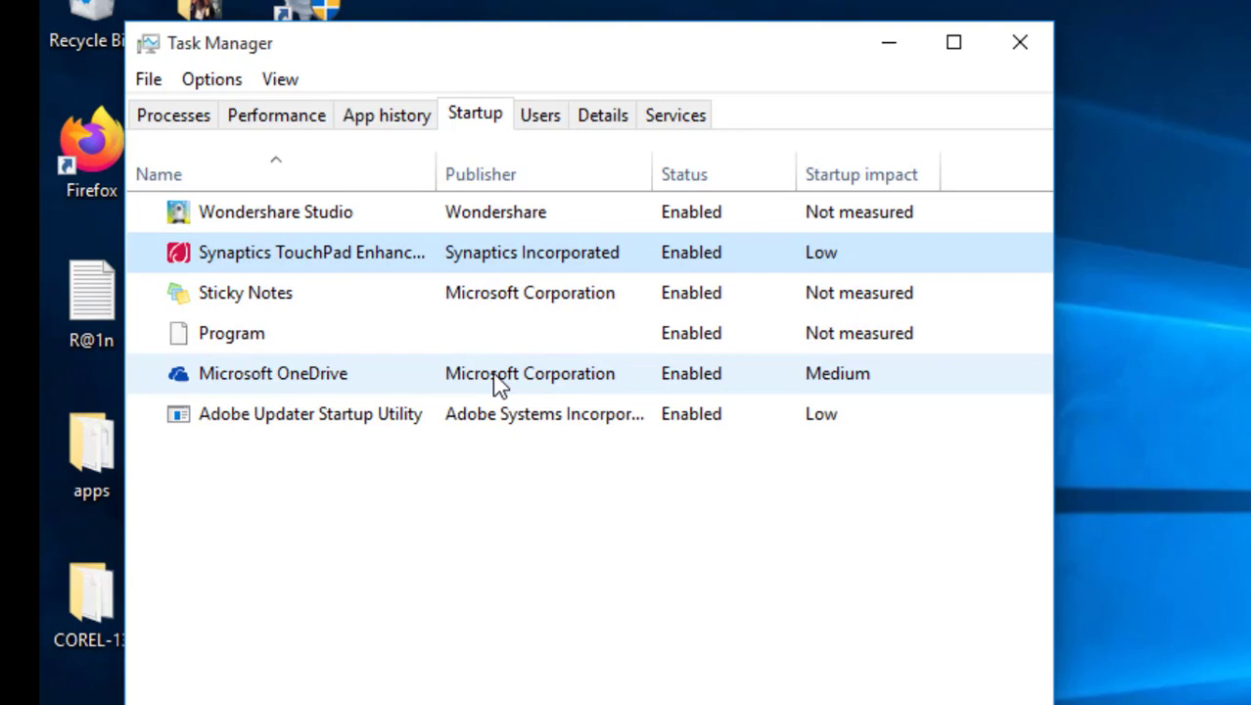
click(245, 292)
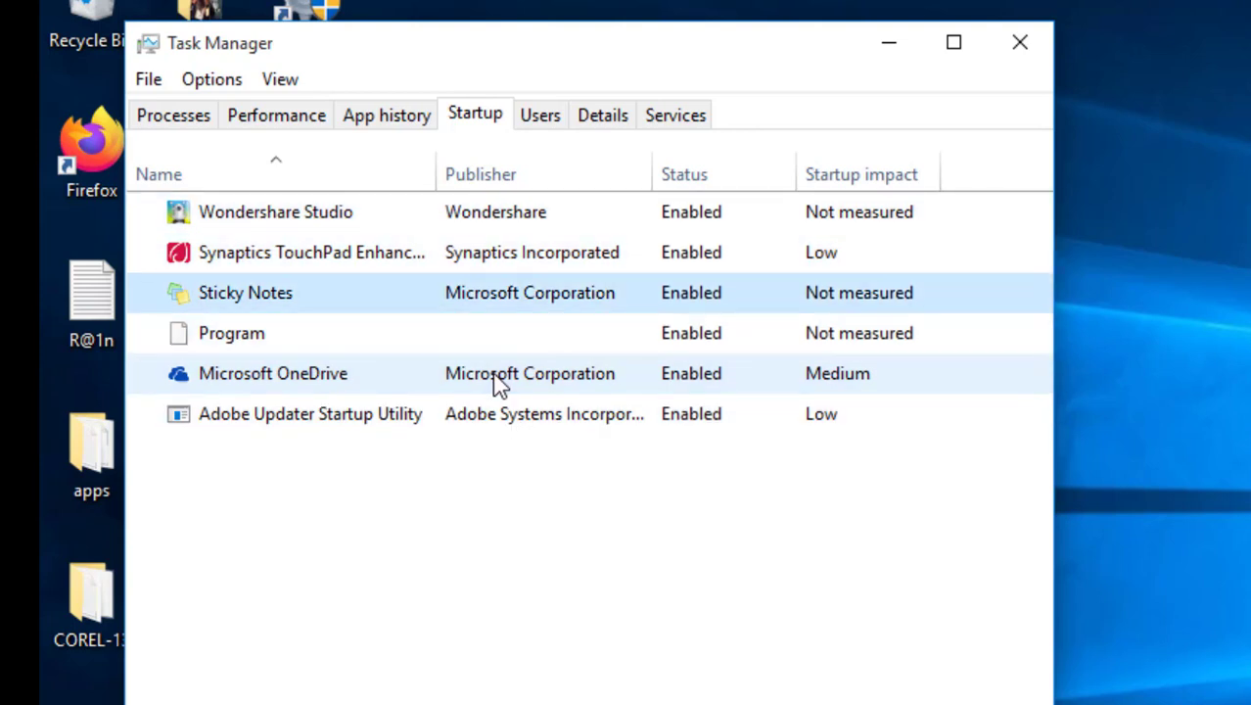
click(274, 211)
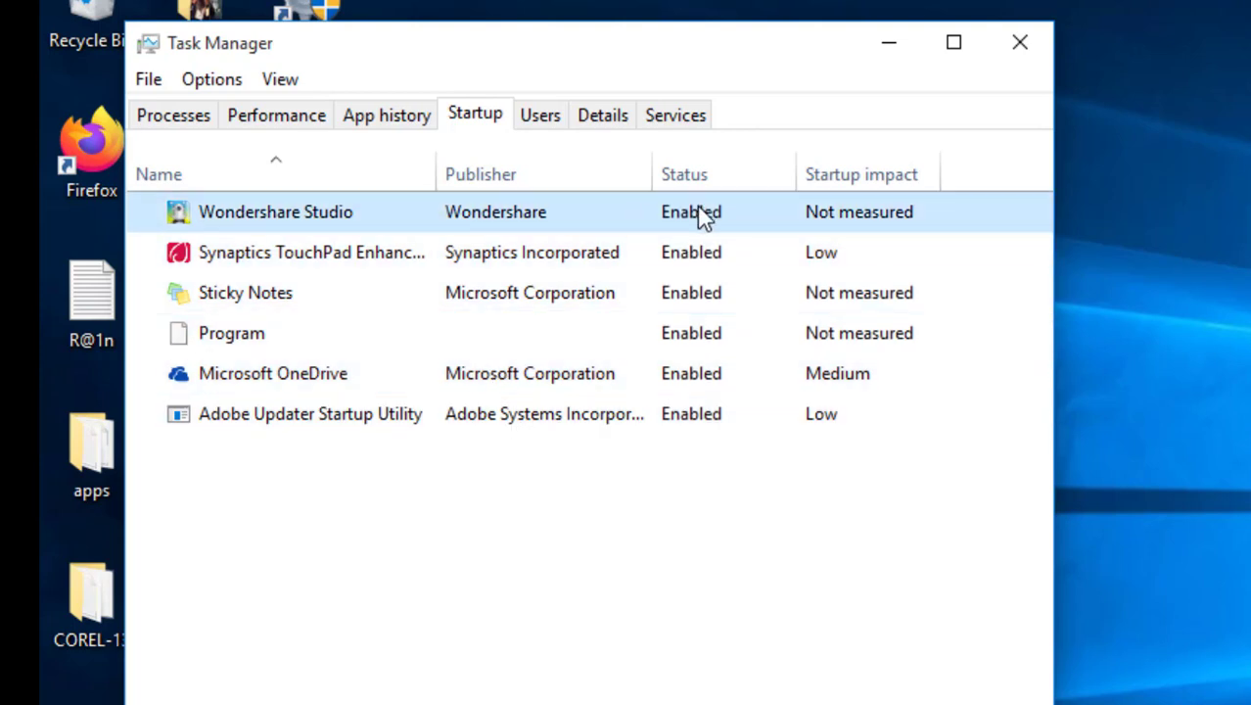
right_click(276, 211)
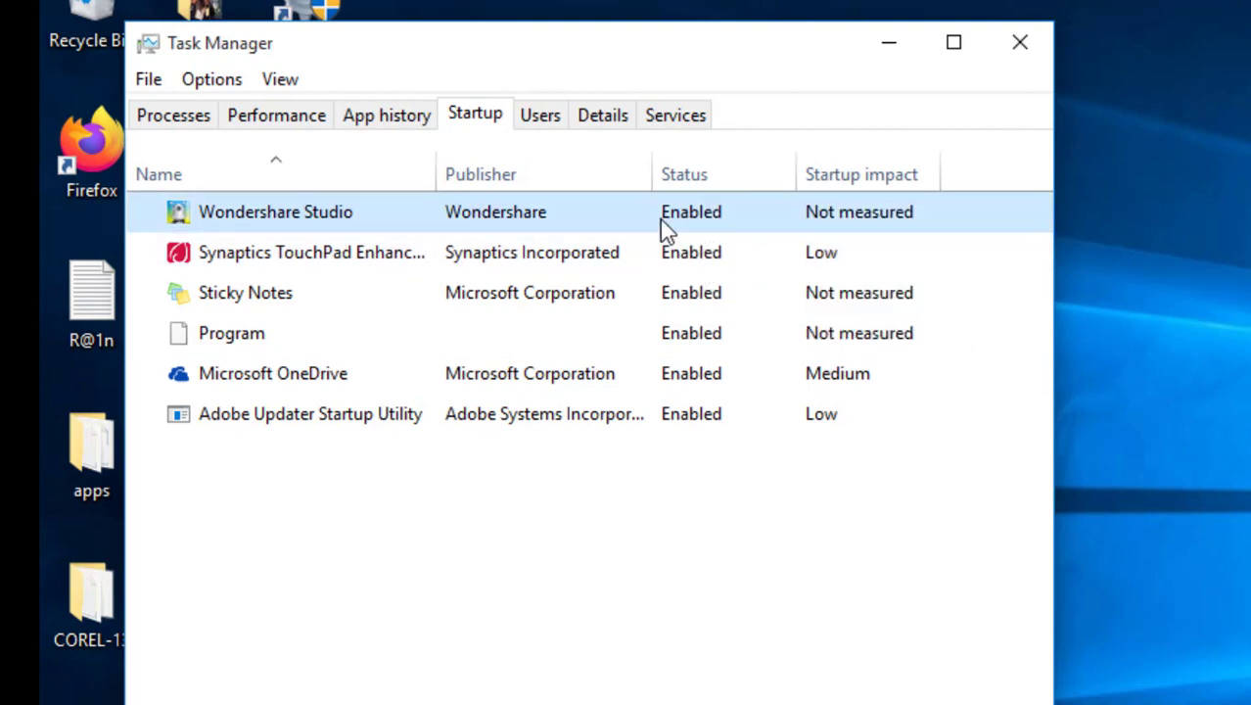
mouse_move(689, 303)
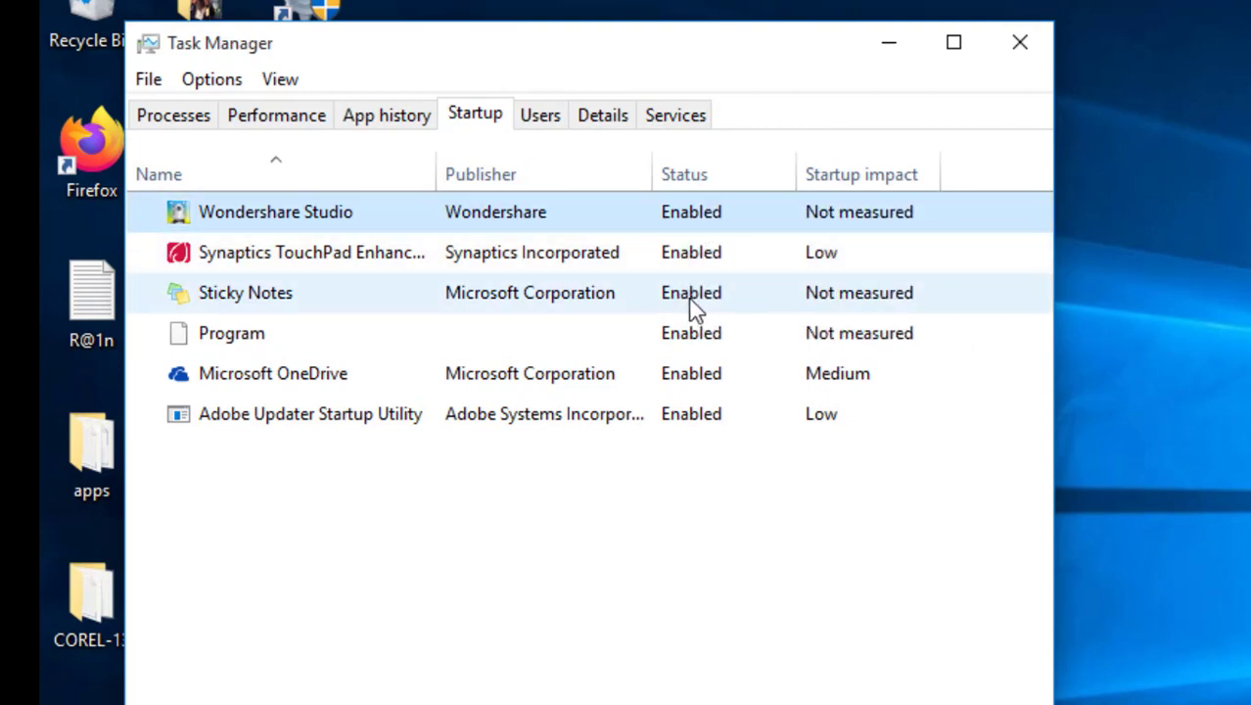
mouse_move(707, 322)
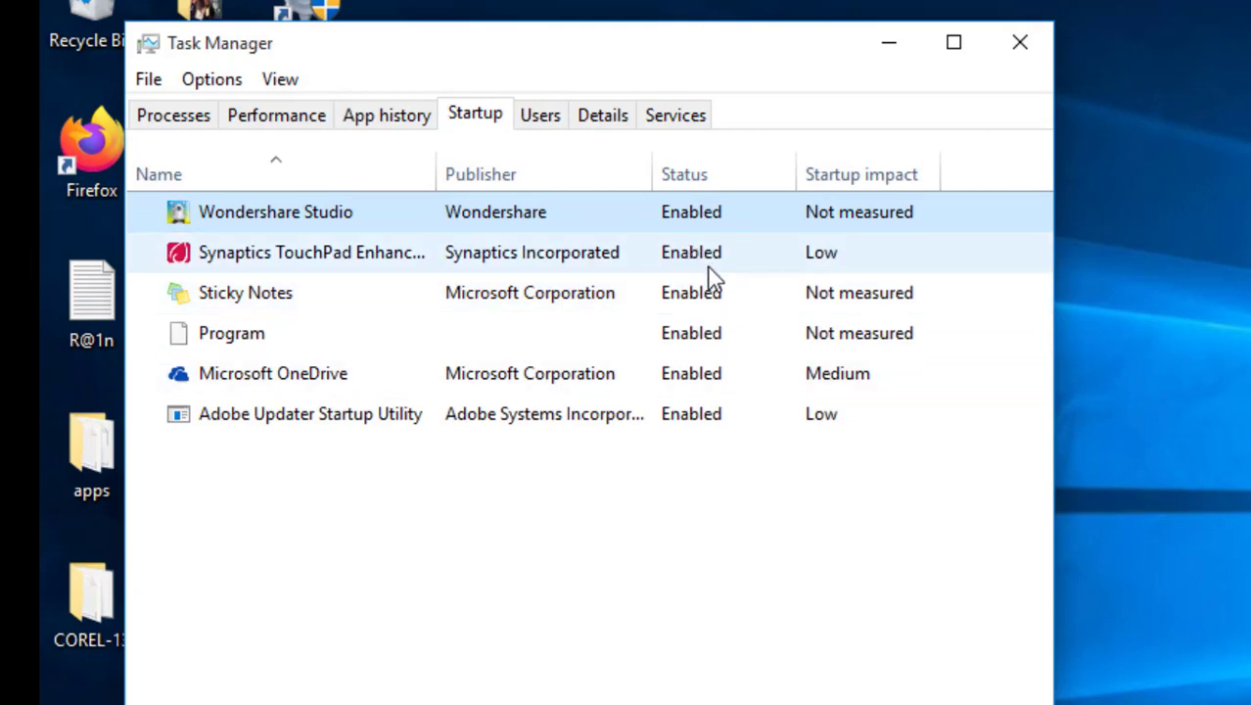
mouse_move(695, 253)
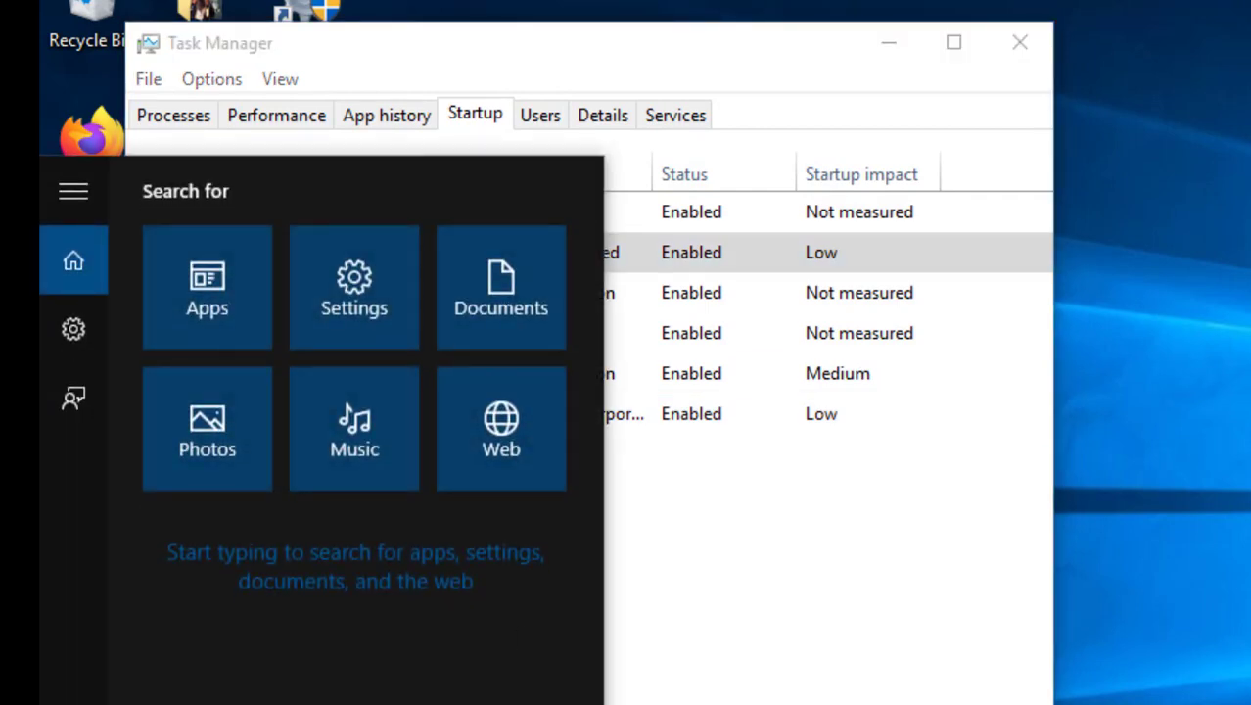
- Search for 'WINDOWS' to reach the Windows Update advanced options
text(W)
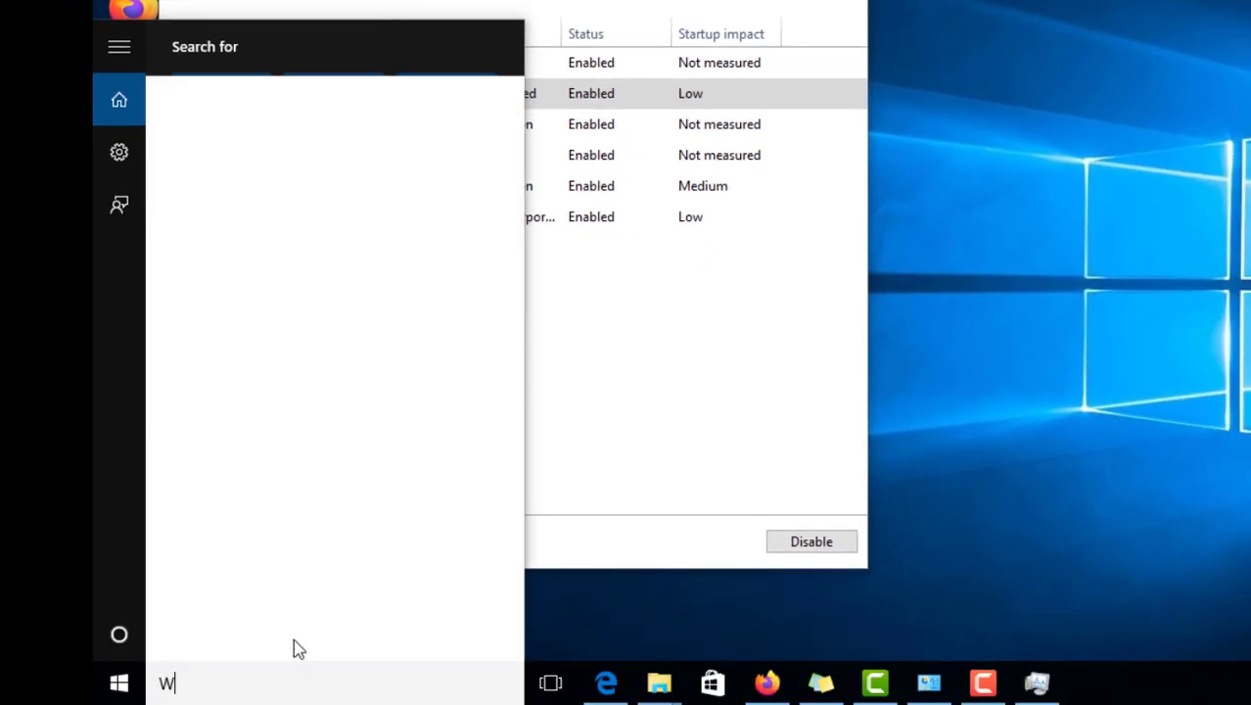
text(INDOWS)
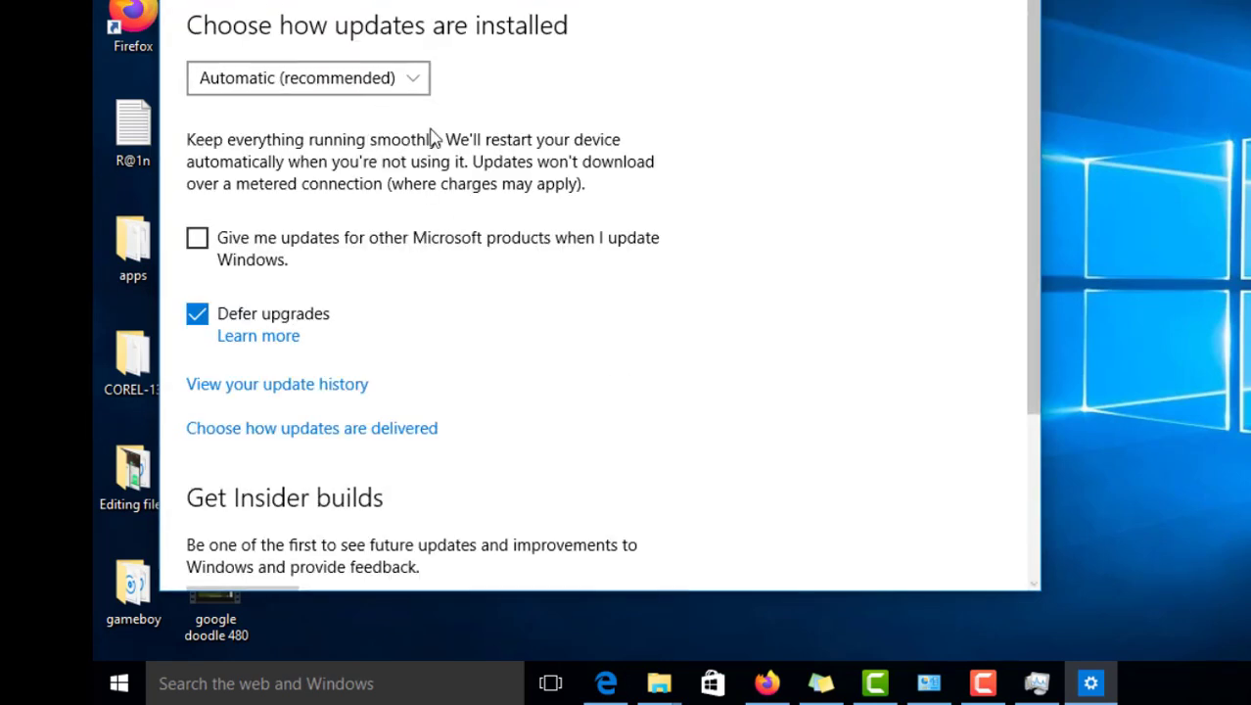
mouse_move(796, 231)
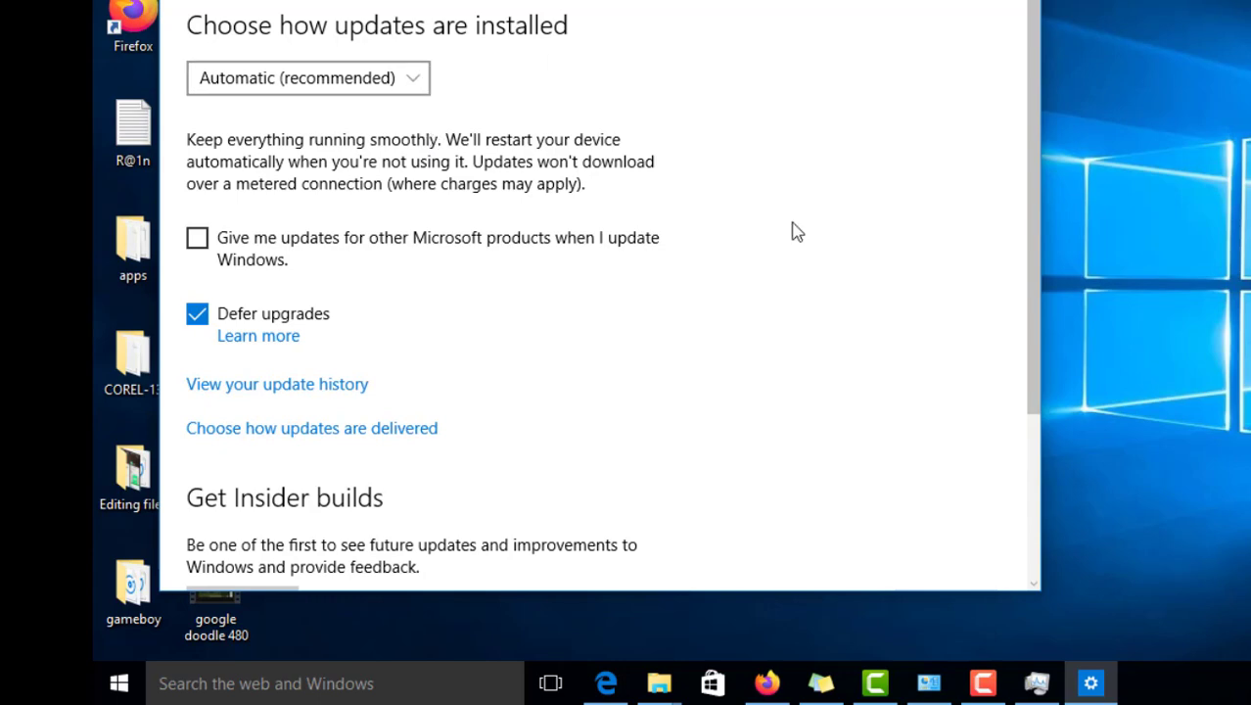
- Check the update installation choices and keep them on Automatic
scroll(down, 3)
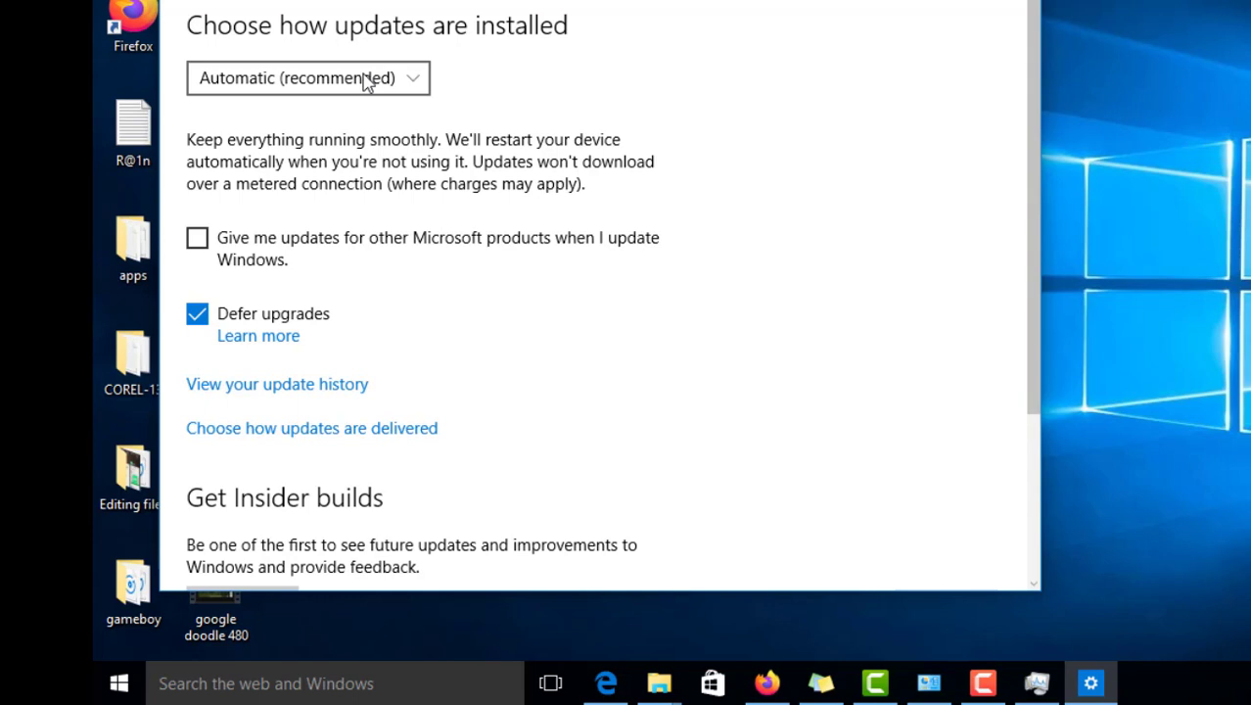
click(308, 79)
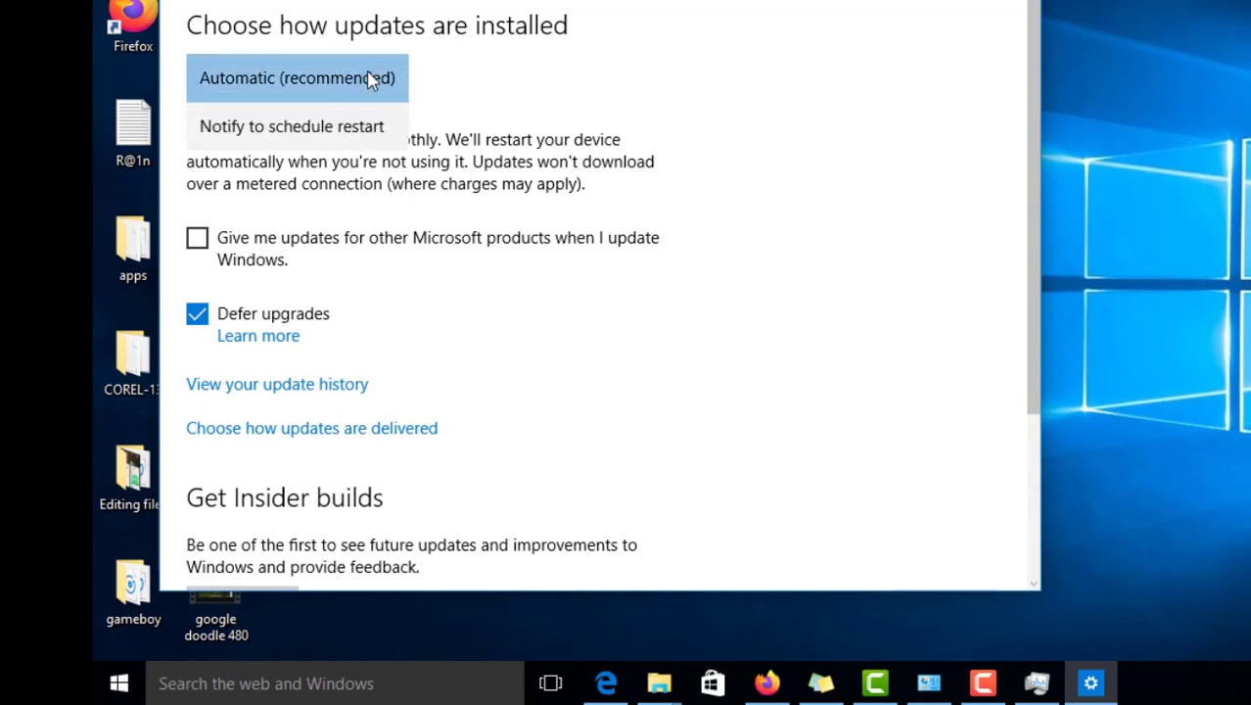
click(296, 78)
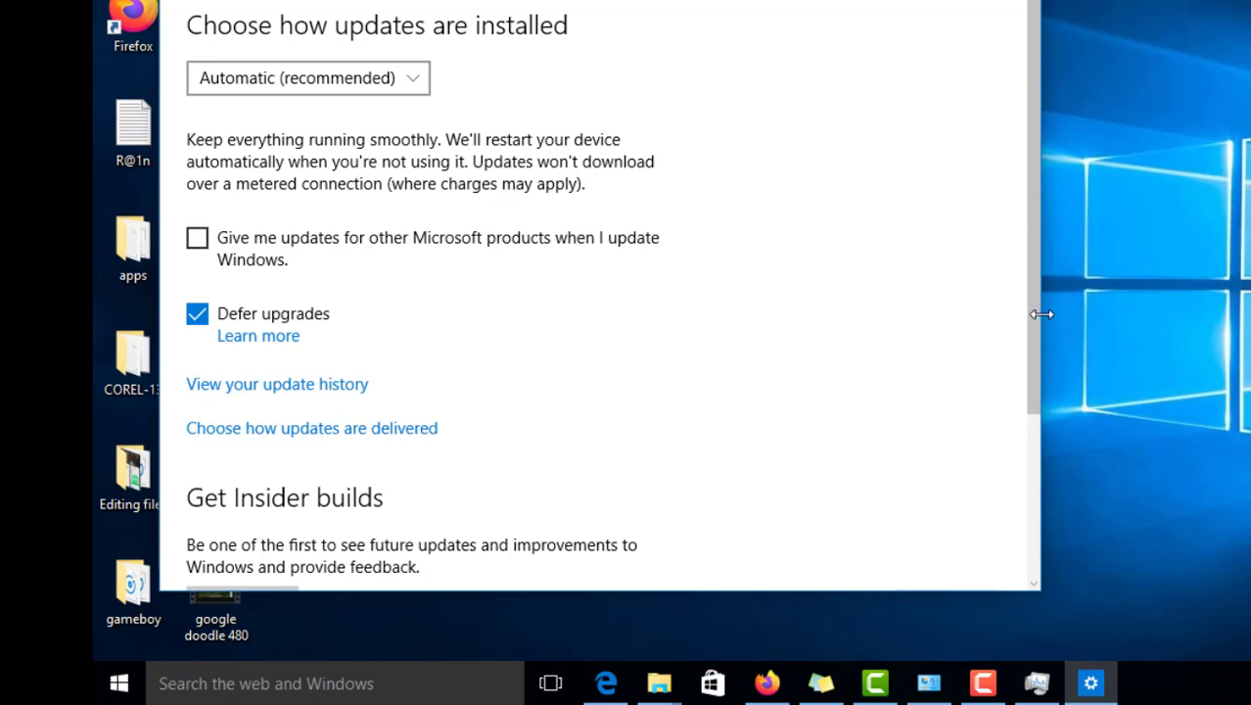
- Go to Privacy settings and show the Background apps page
scroll(down, 3)
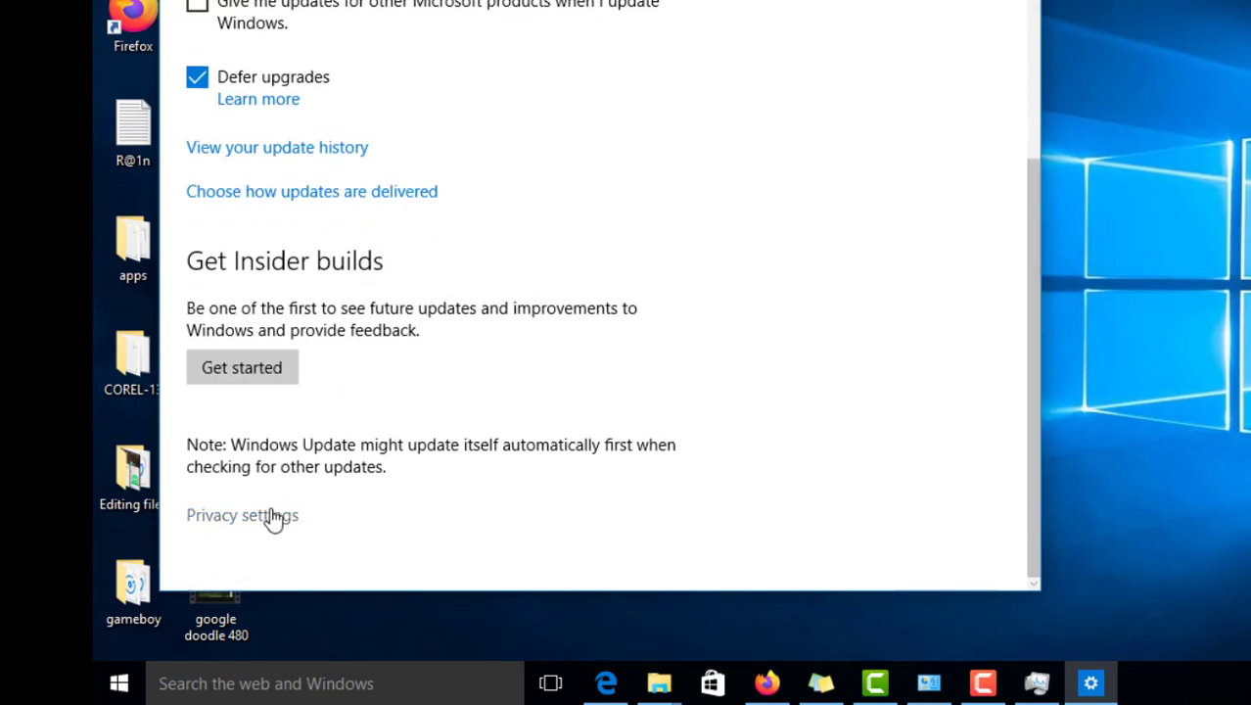
click(241, 515)
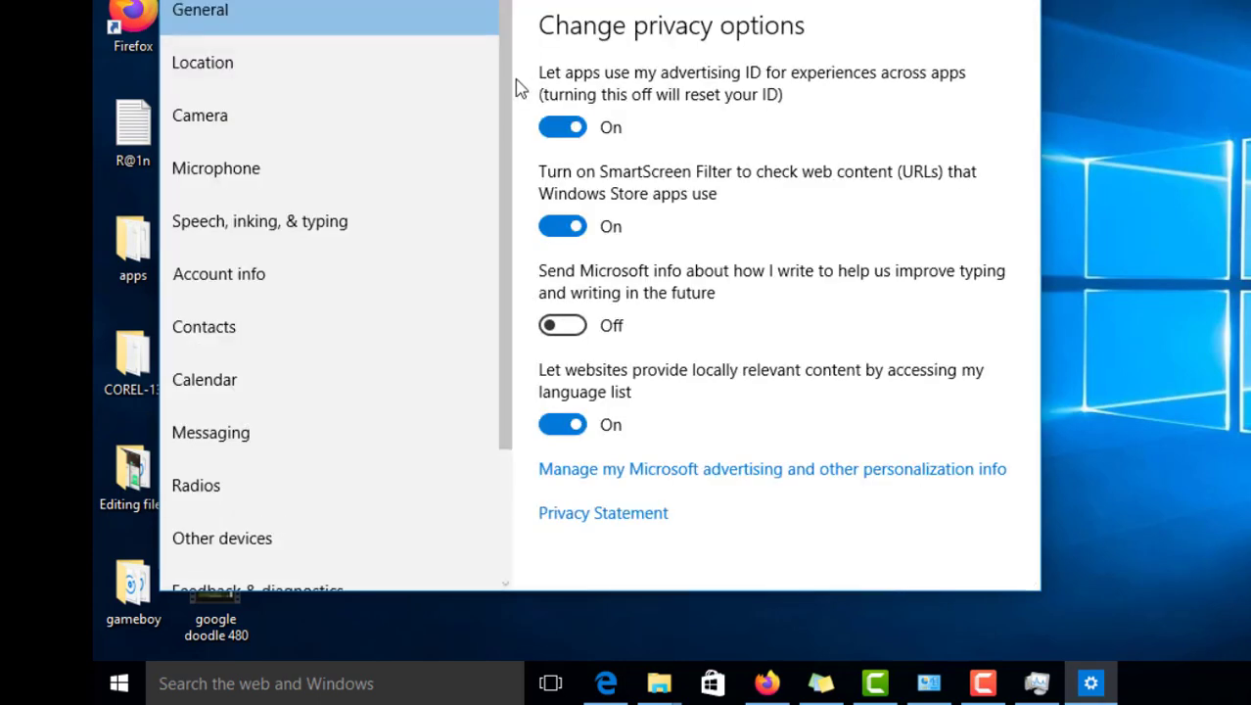
scroll(down, 3)
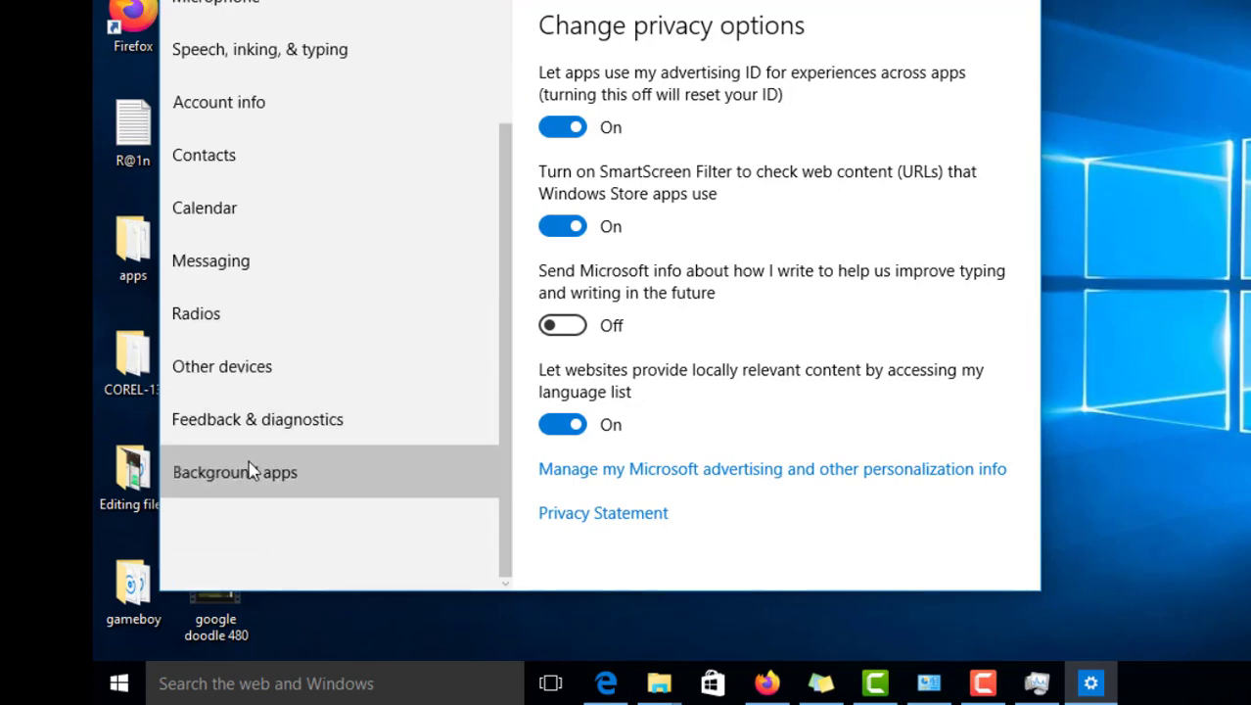
click(235, 472)
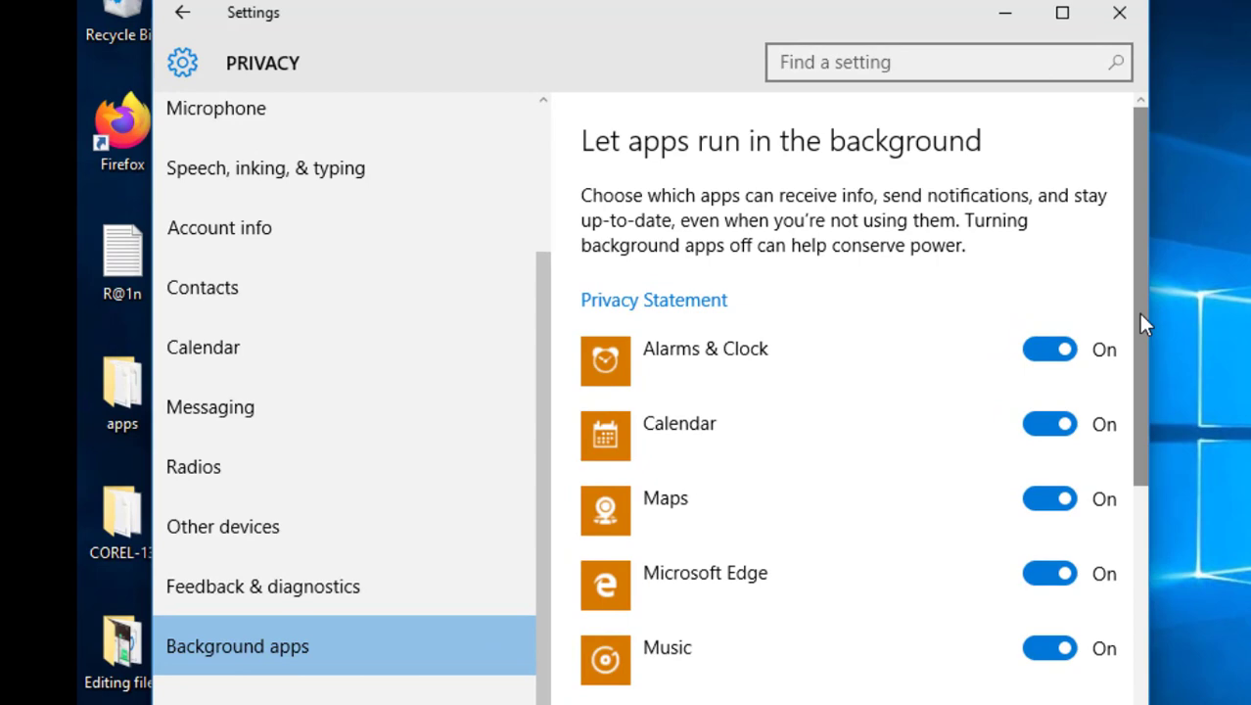
- Switch background access Off for Alarms & Clock, Microsoft Edge, Music and Voice Recorder
scroll(down, 3)
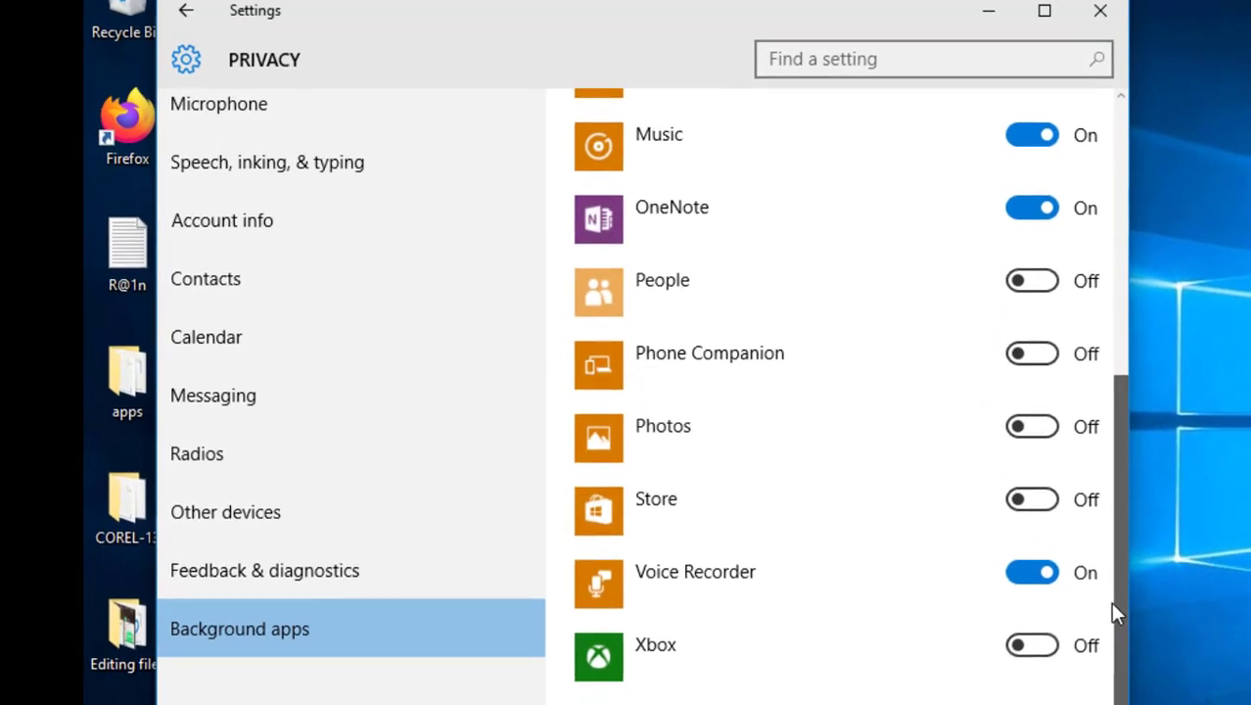
scroll(up, 3)
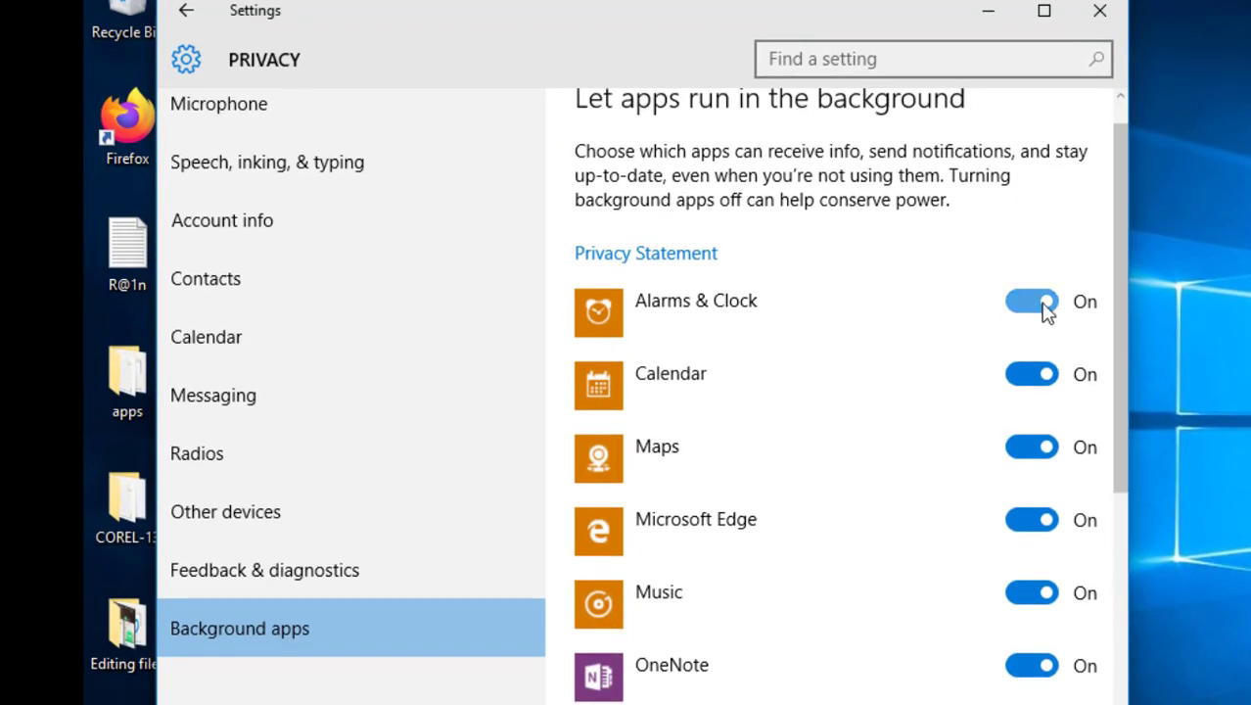
click(1032, 301)
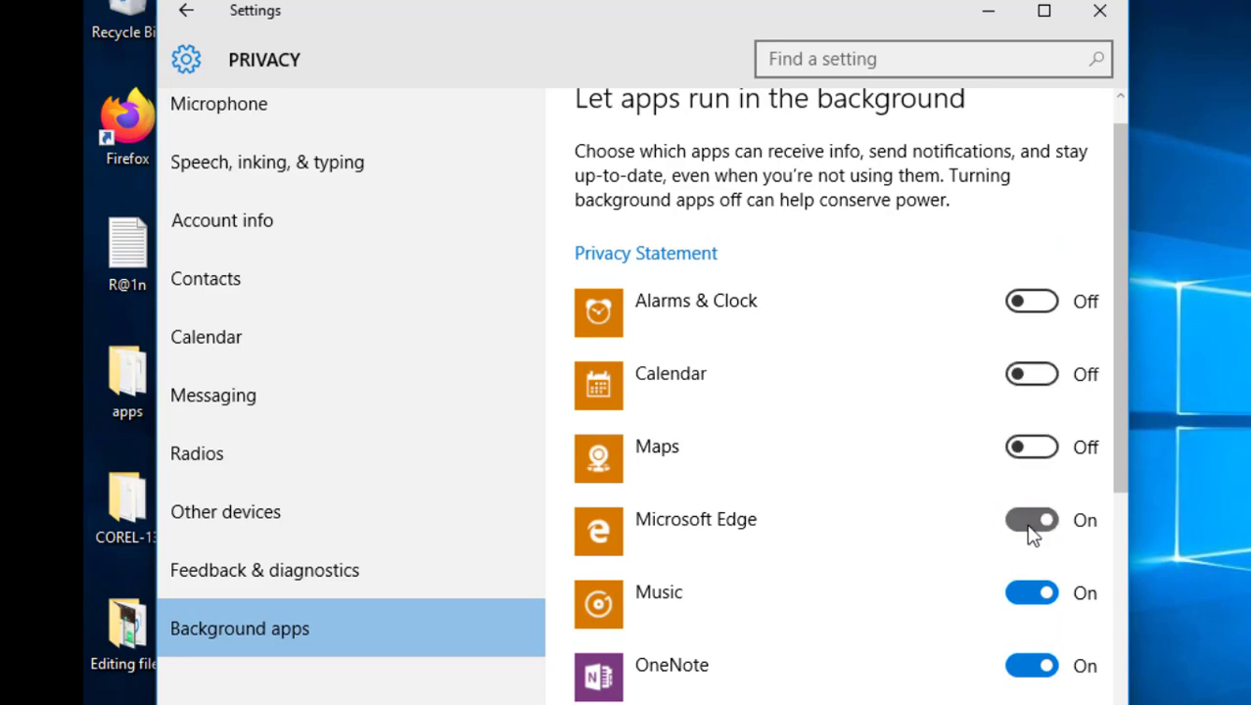
click(1032, 521)
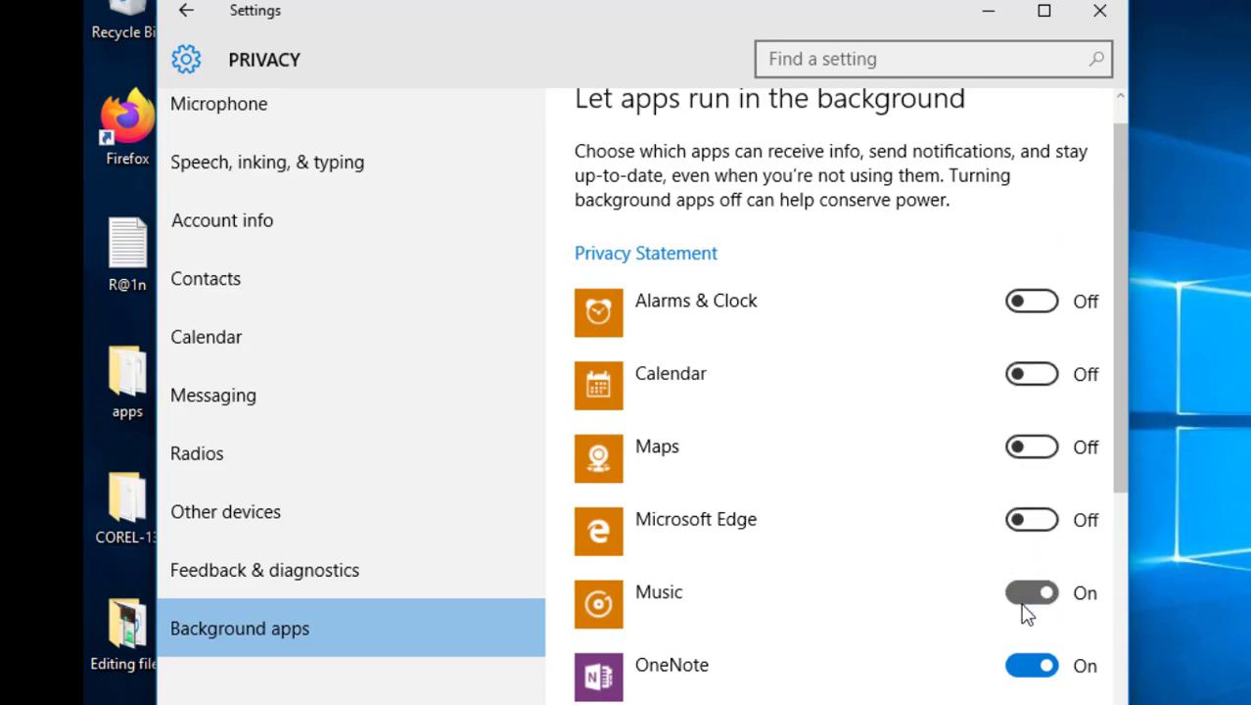
click(1032, 592)
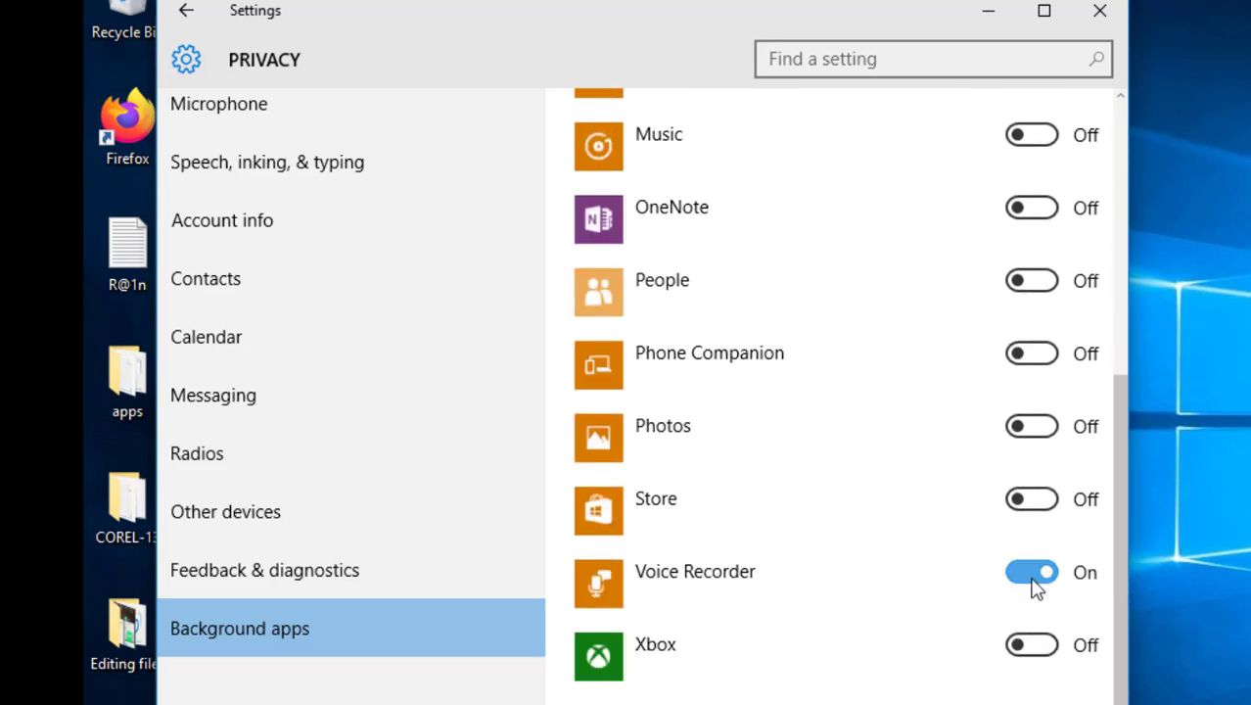
click(1031, 571)
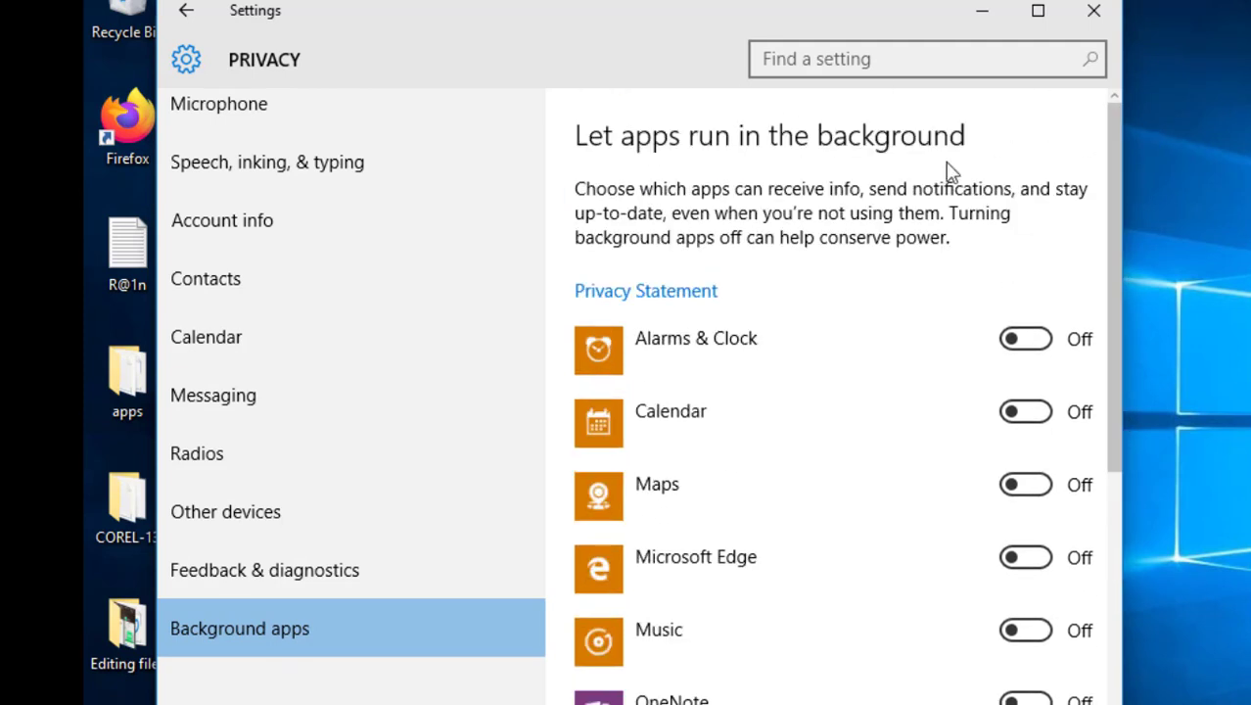
mouse_move(852, 196)
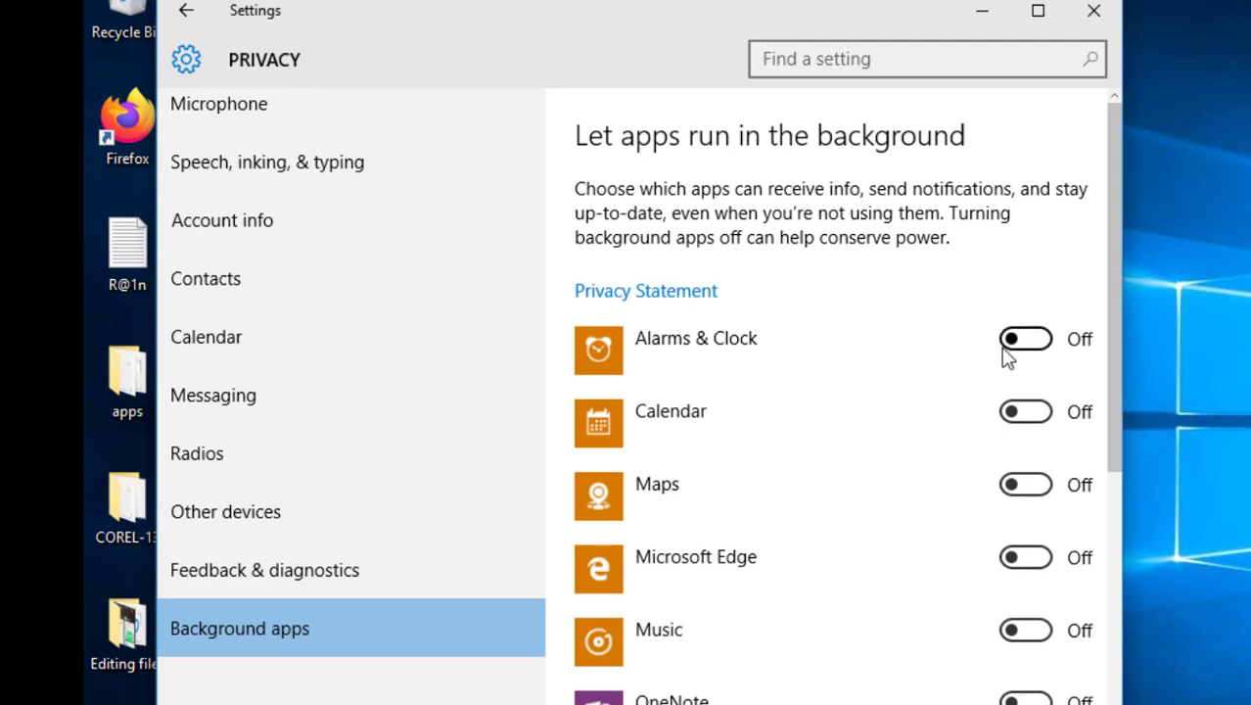
mouse_move(1092, 352)
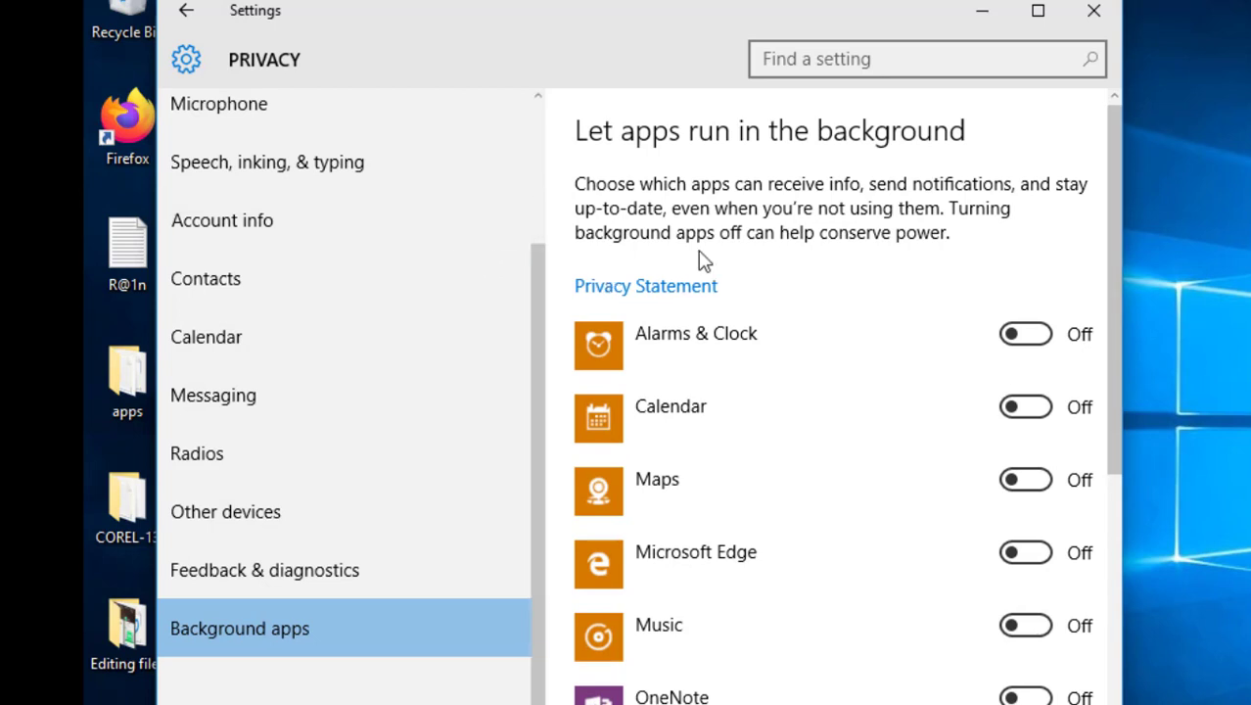
mouse_move(544, 239)
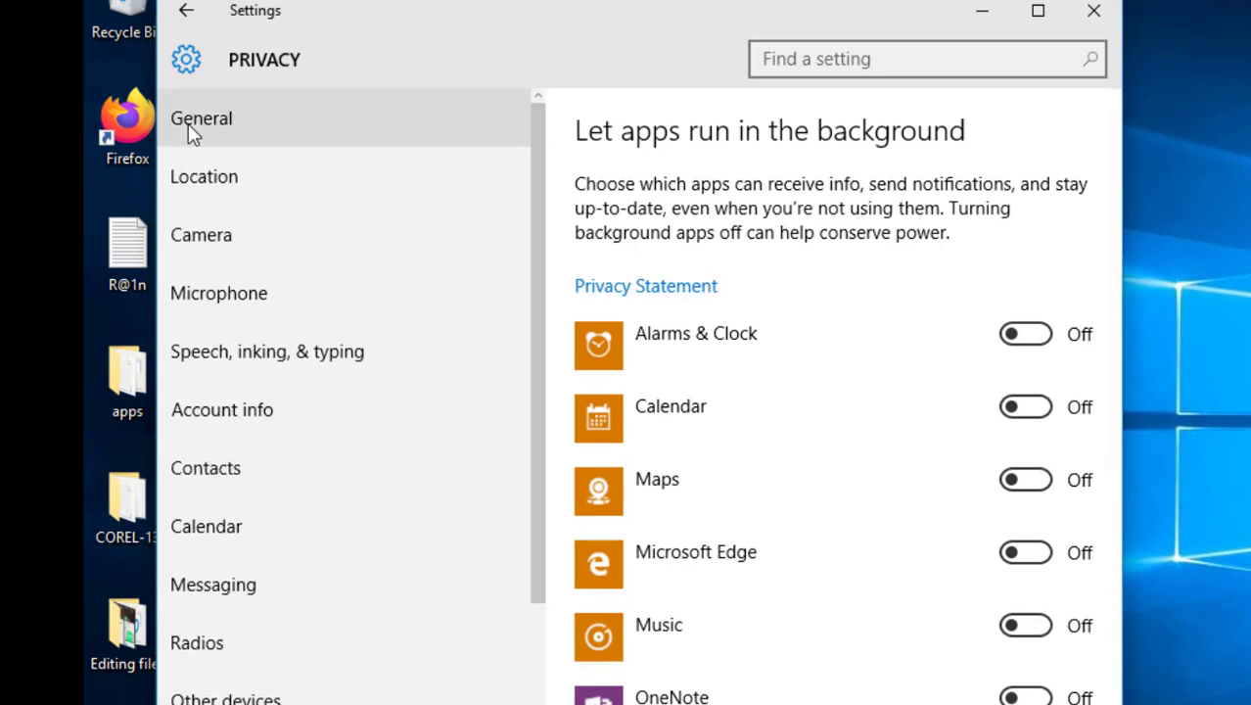
- Review the General privacy options, then go back toward Update & Security's Windows Update page
click(202, 117)
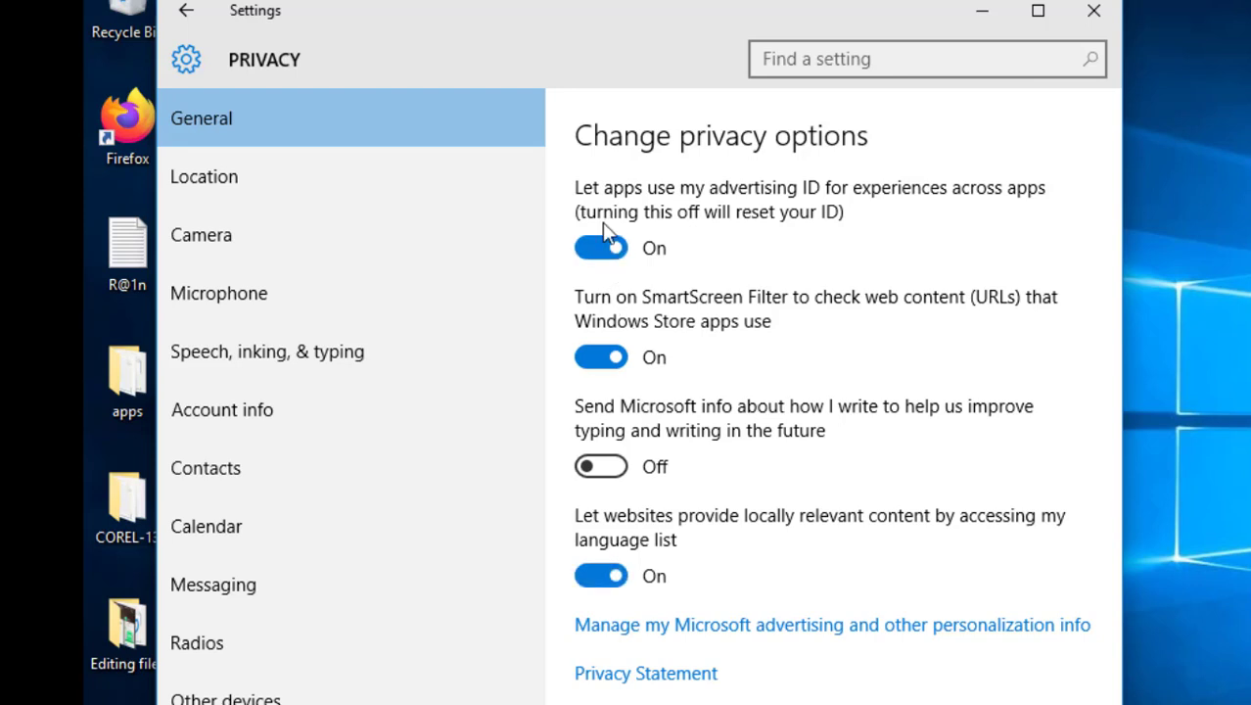
mouse_move(603, 391)
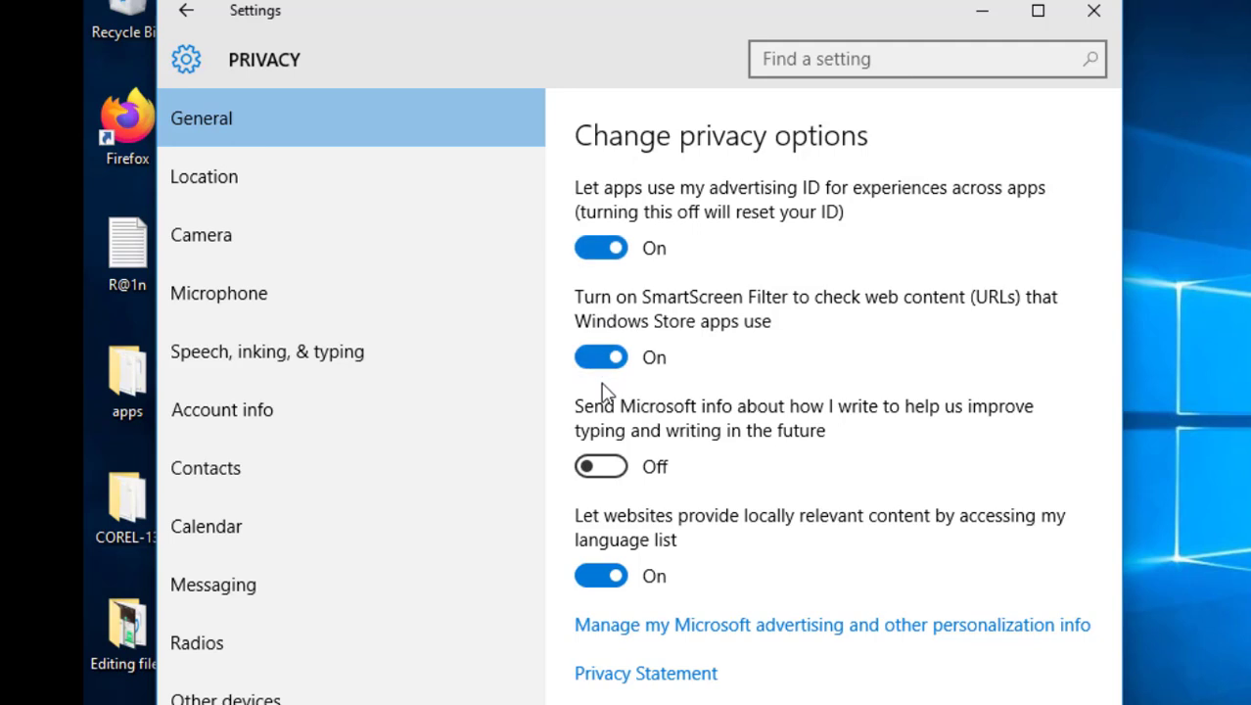
mouse_move(619, 231)
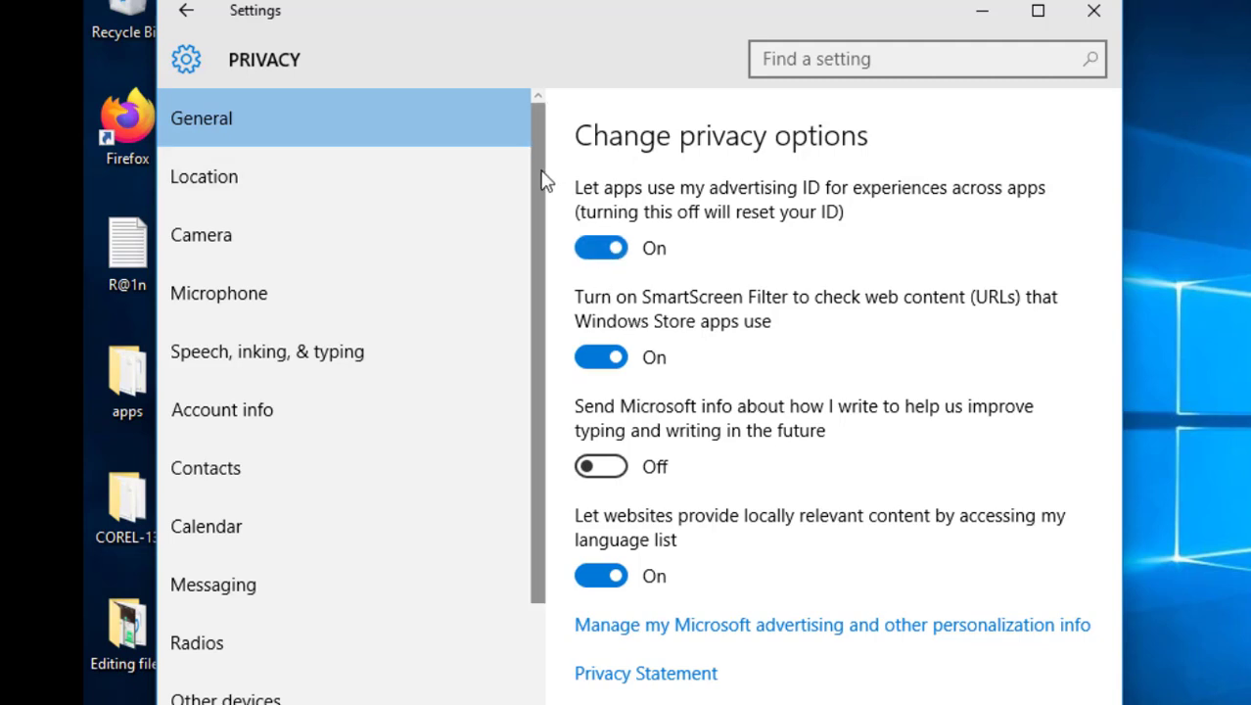
scroll(down, 3)
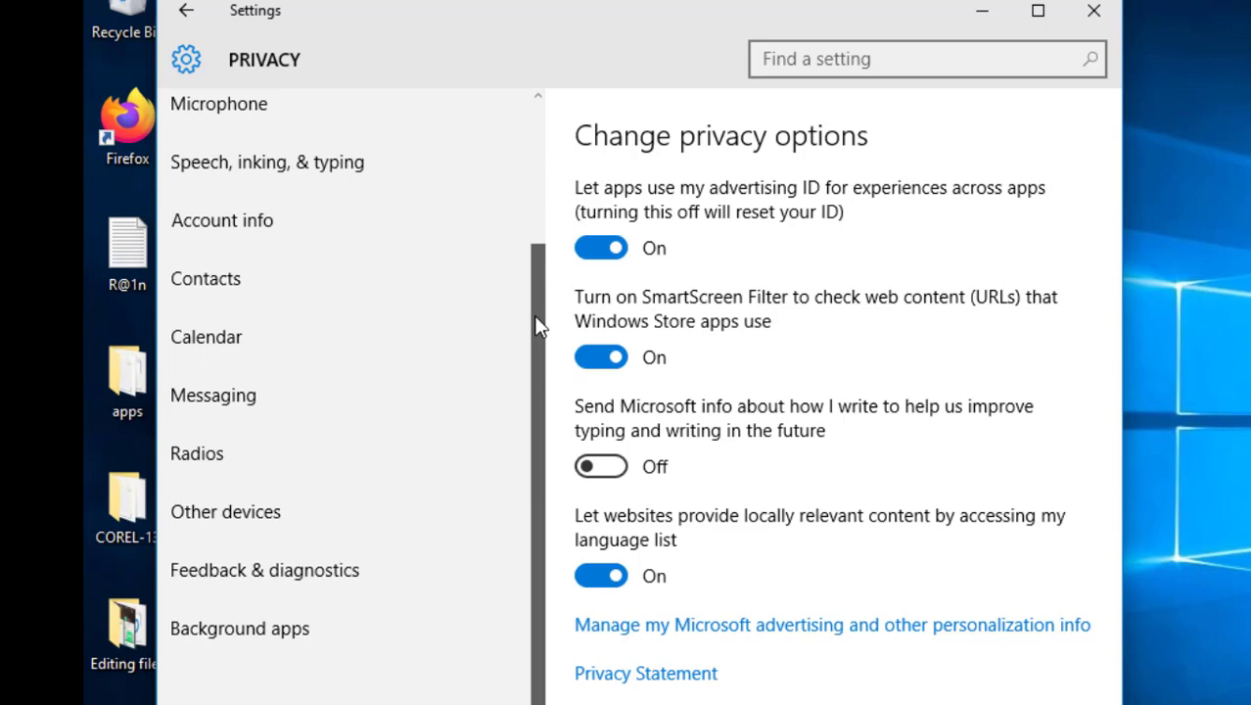
click(186, 12)
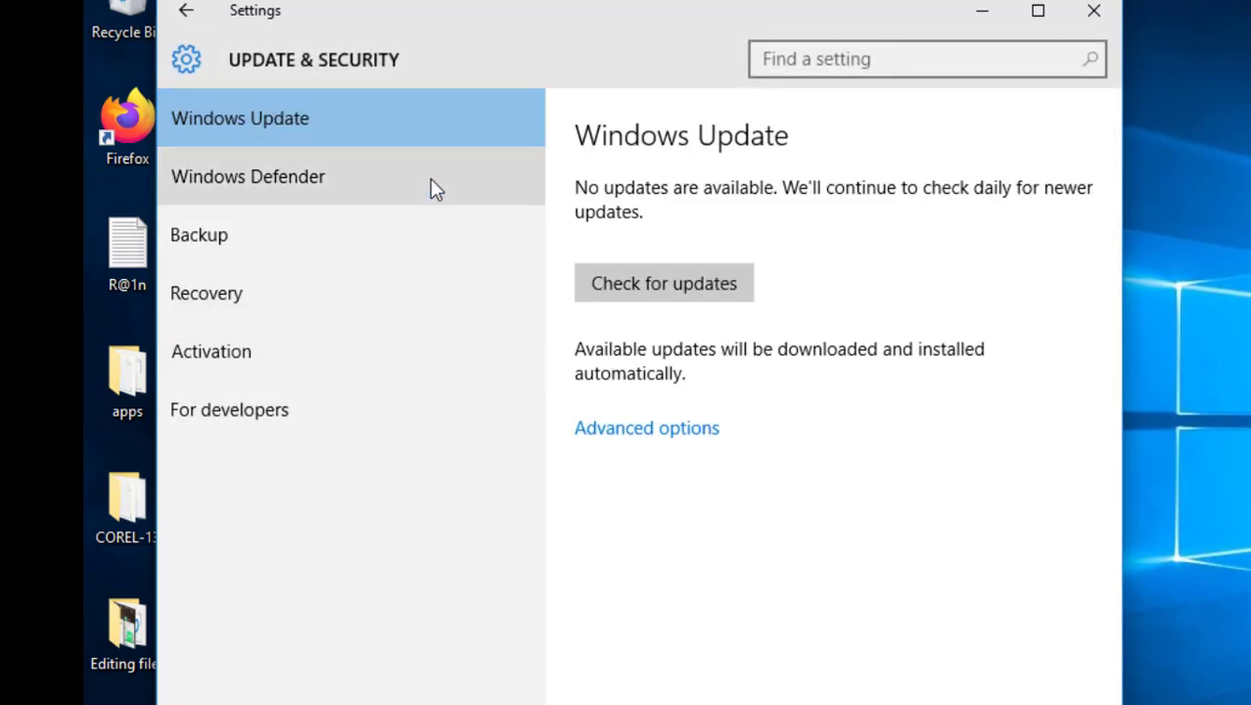
- Scroll through Windows Defender's real-time, cloud-based protection, exclusions and version info
click(246, 176)
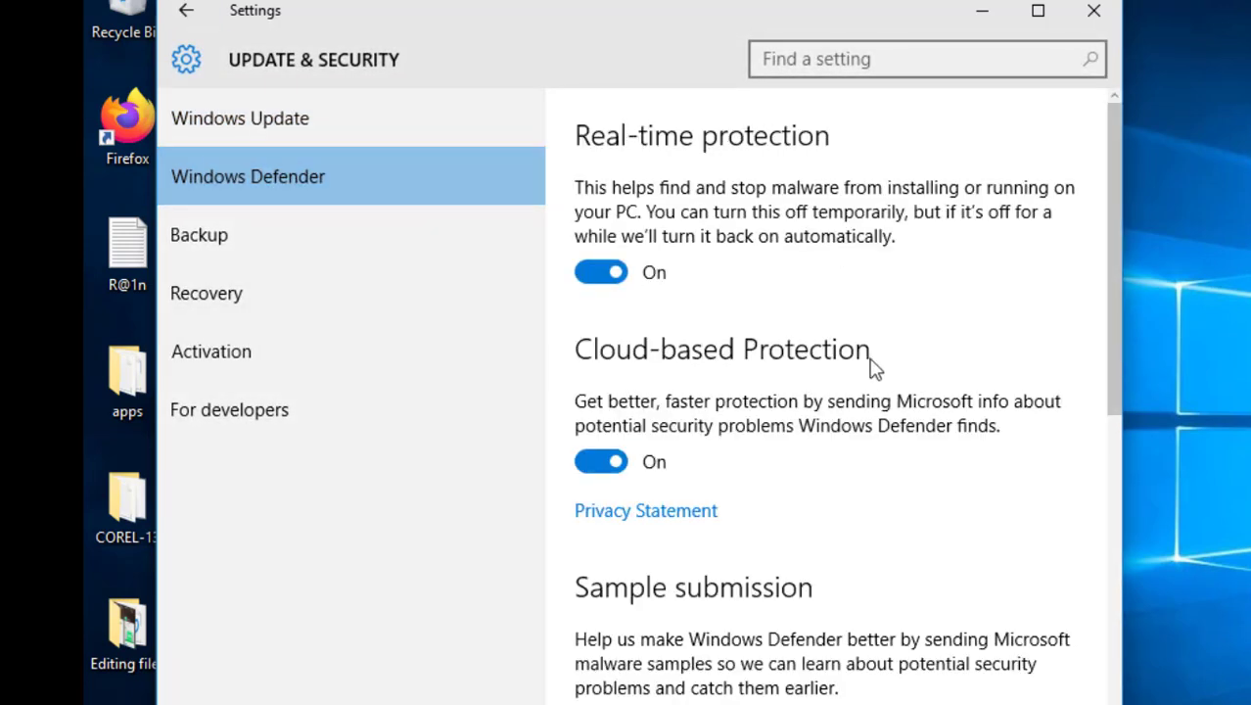
scroll(down, 3)
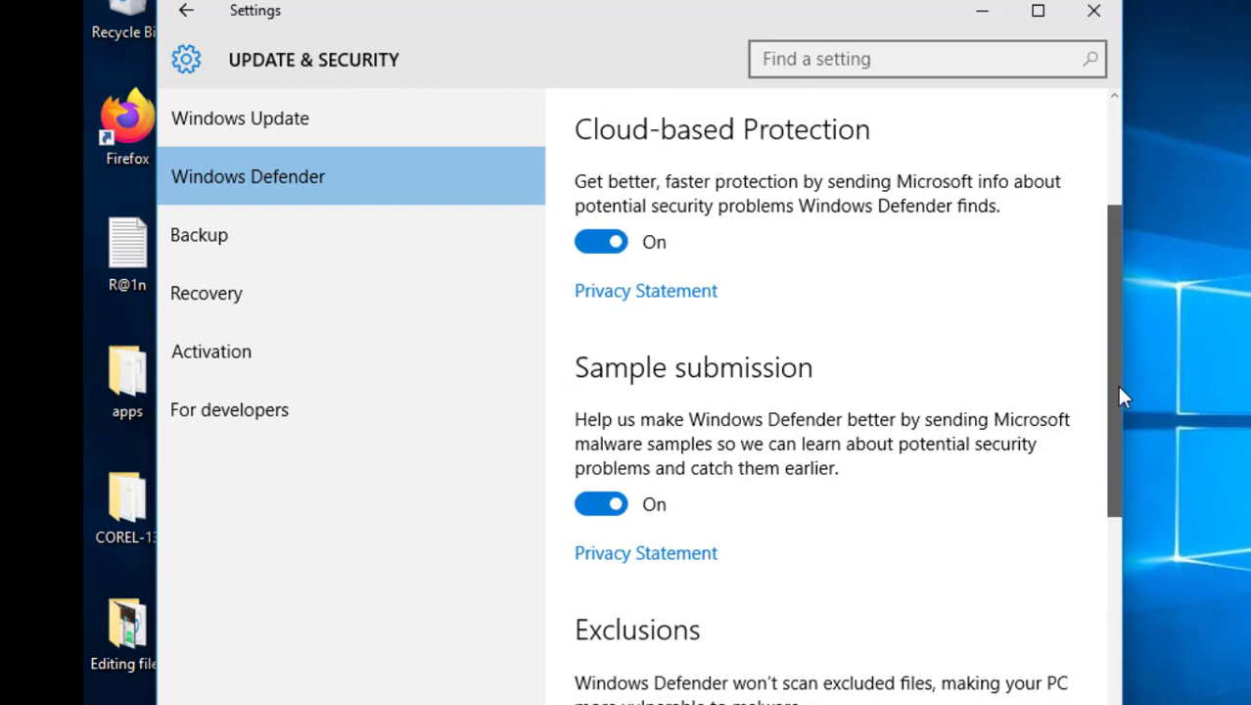
scroll(up, 3)
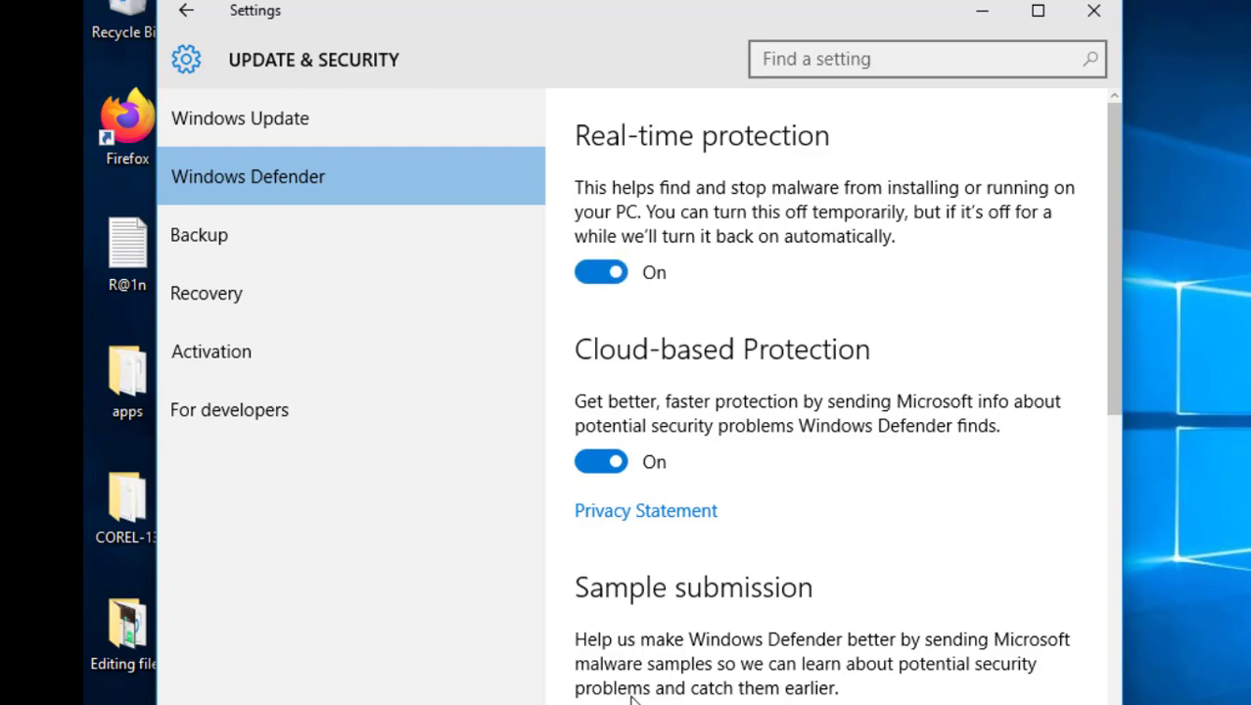
scroll(down, 3)
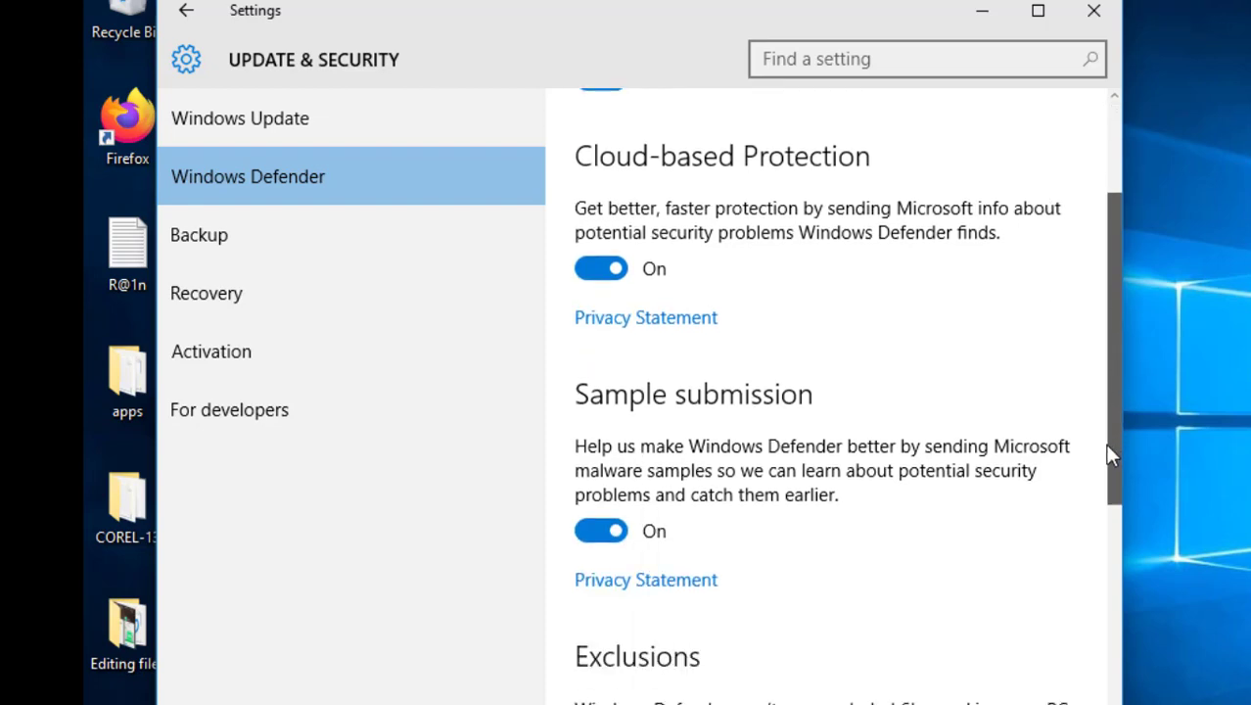
scroll(down, 3)
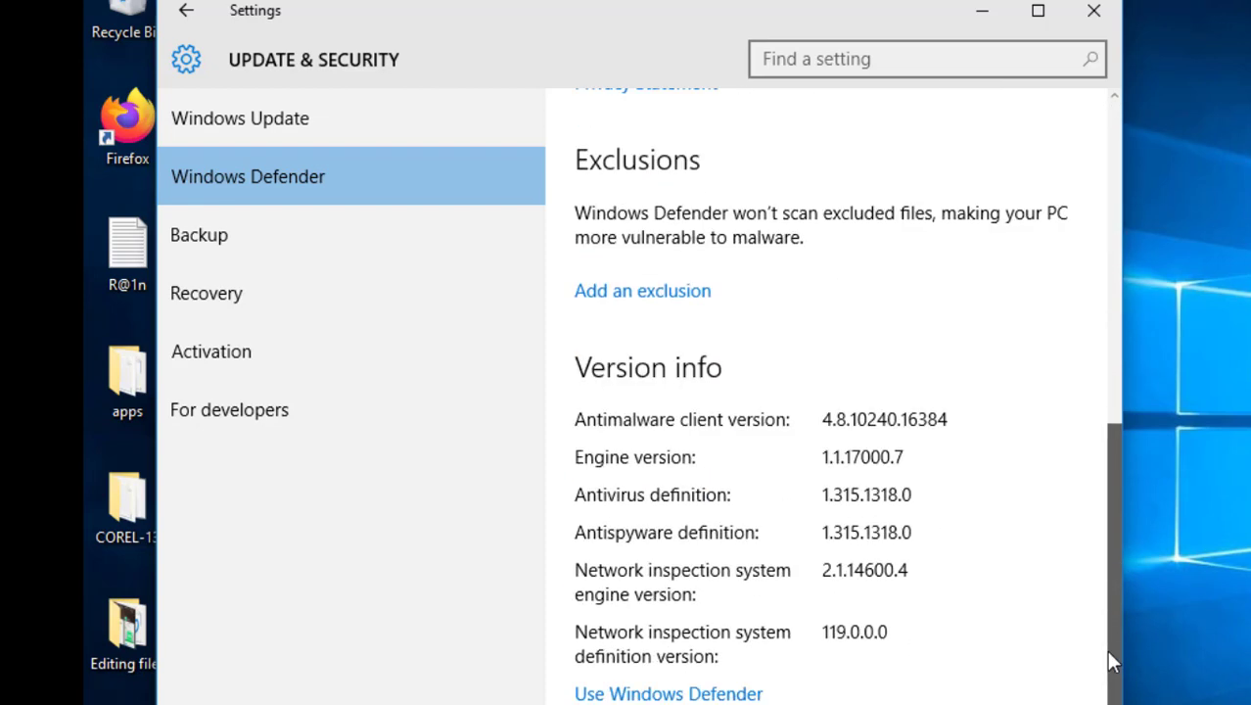
scroll(up, 3)
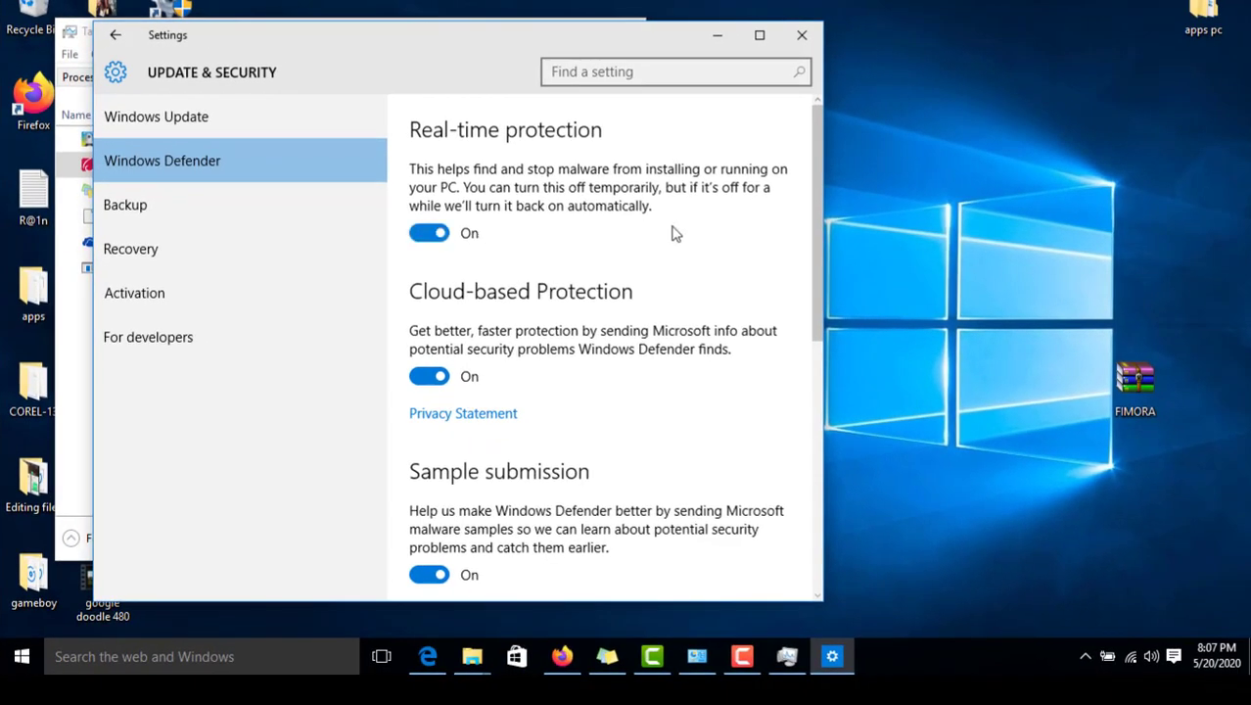
scroll(down, 3)
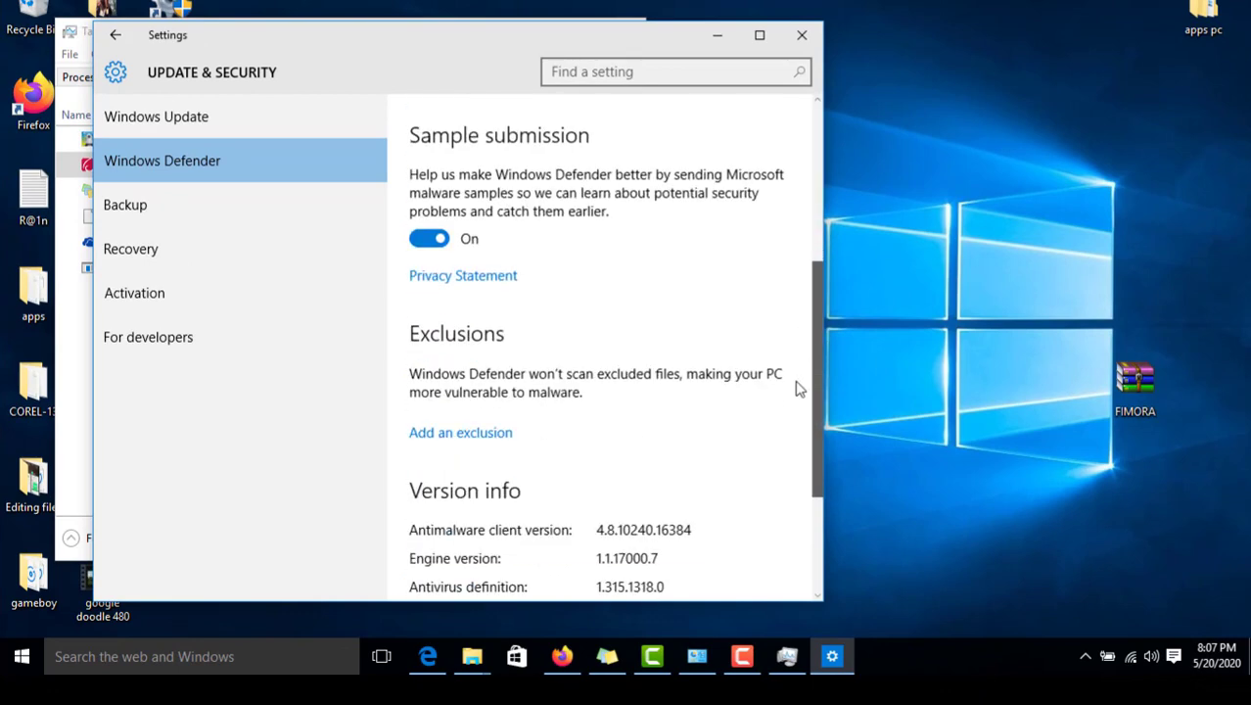
scroll(down, 3)
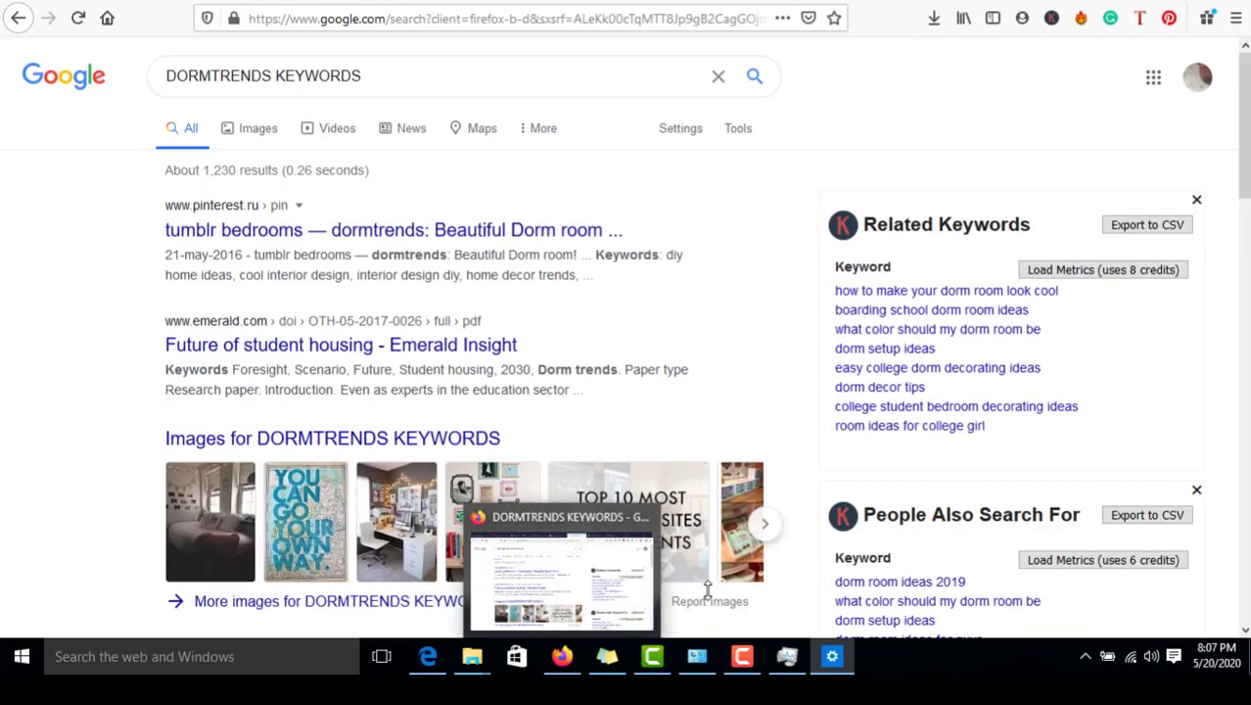
click(830, 656)
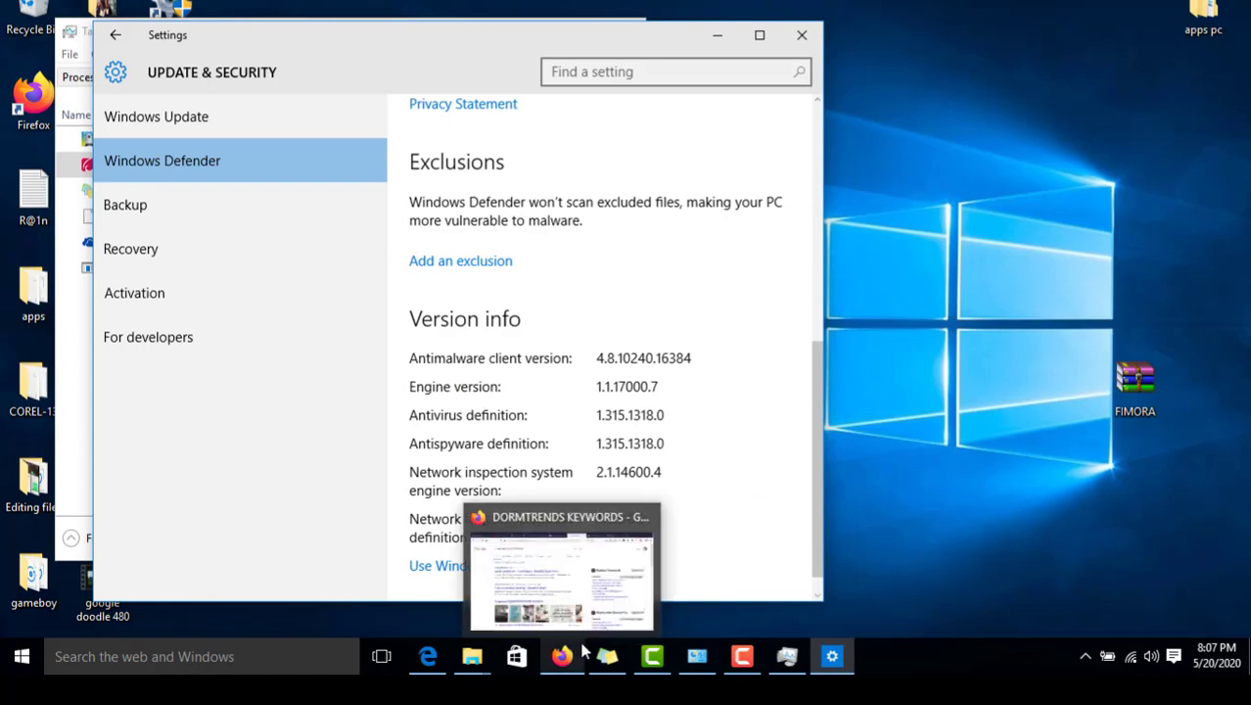